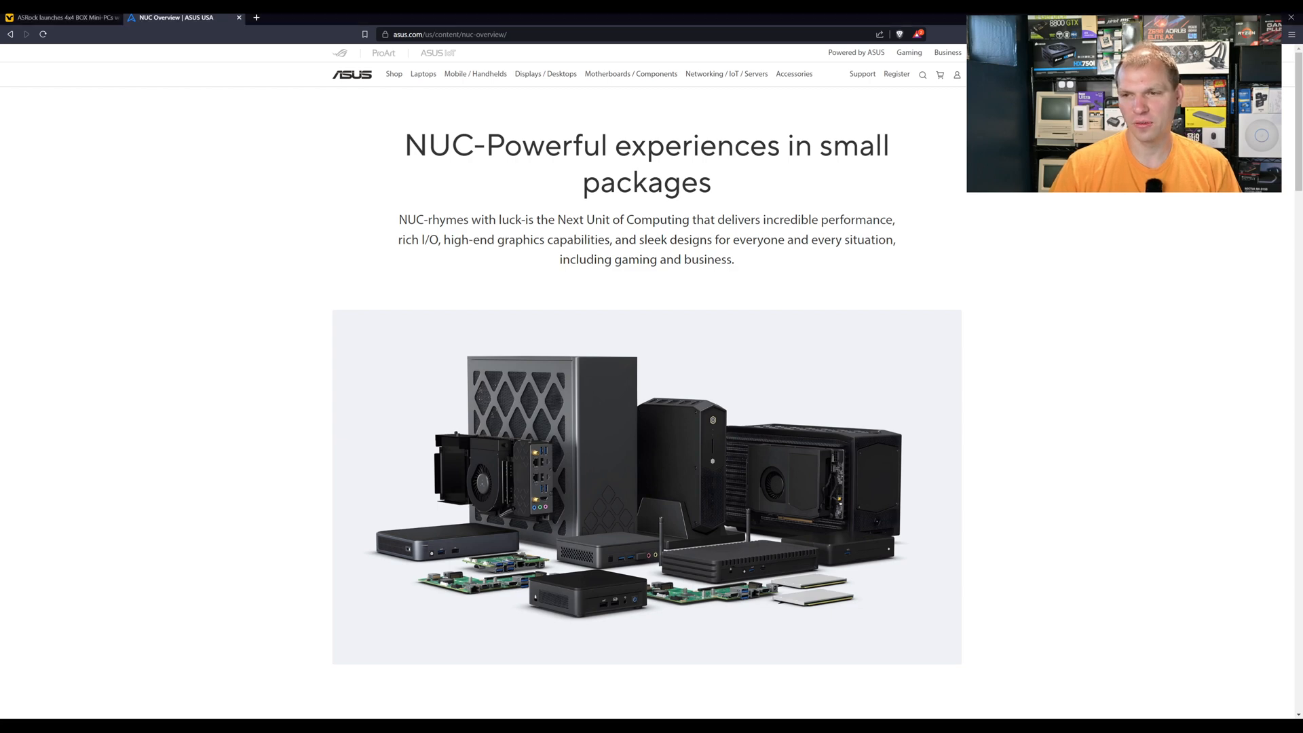
Highlight 'gaming and business', then scroll to the Gaming, Business and Edge Compute solution cards
drag(605, 259, 727, 259)
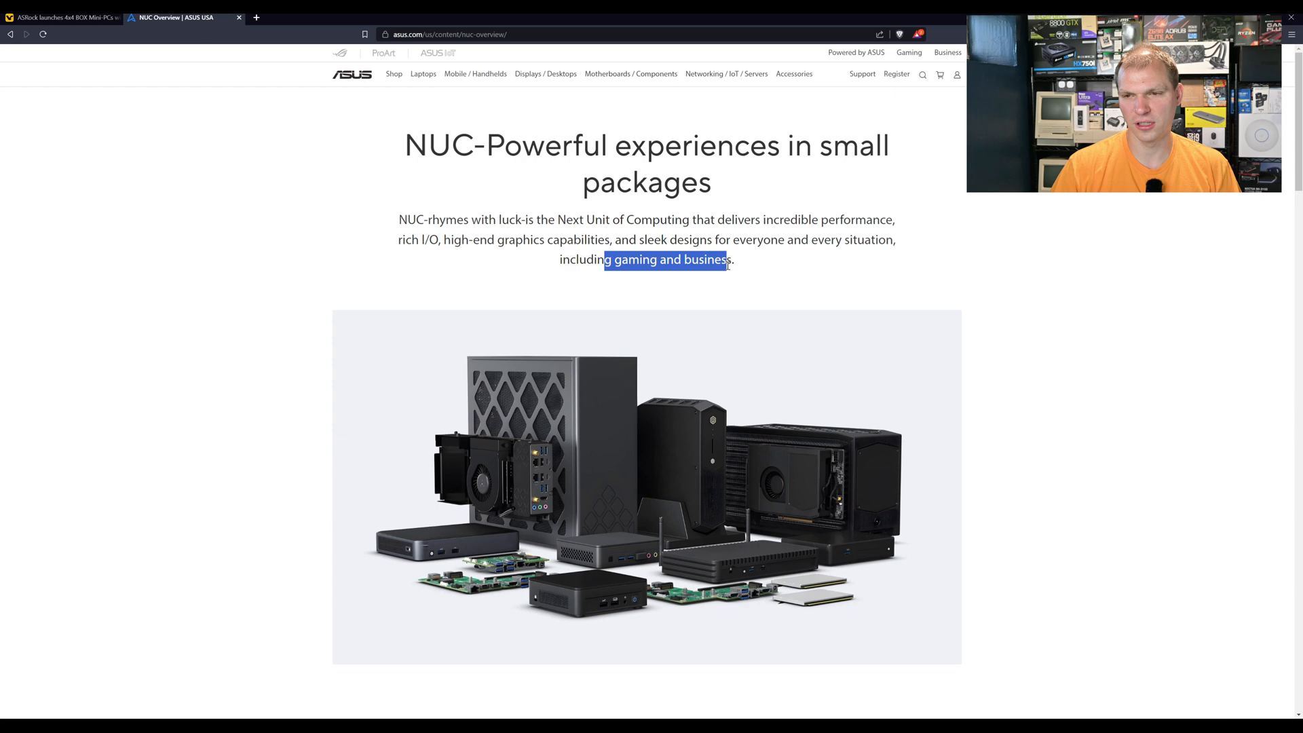
scroll(down, 3)
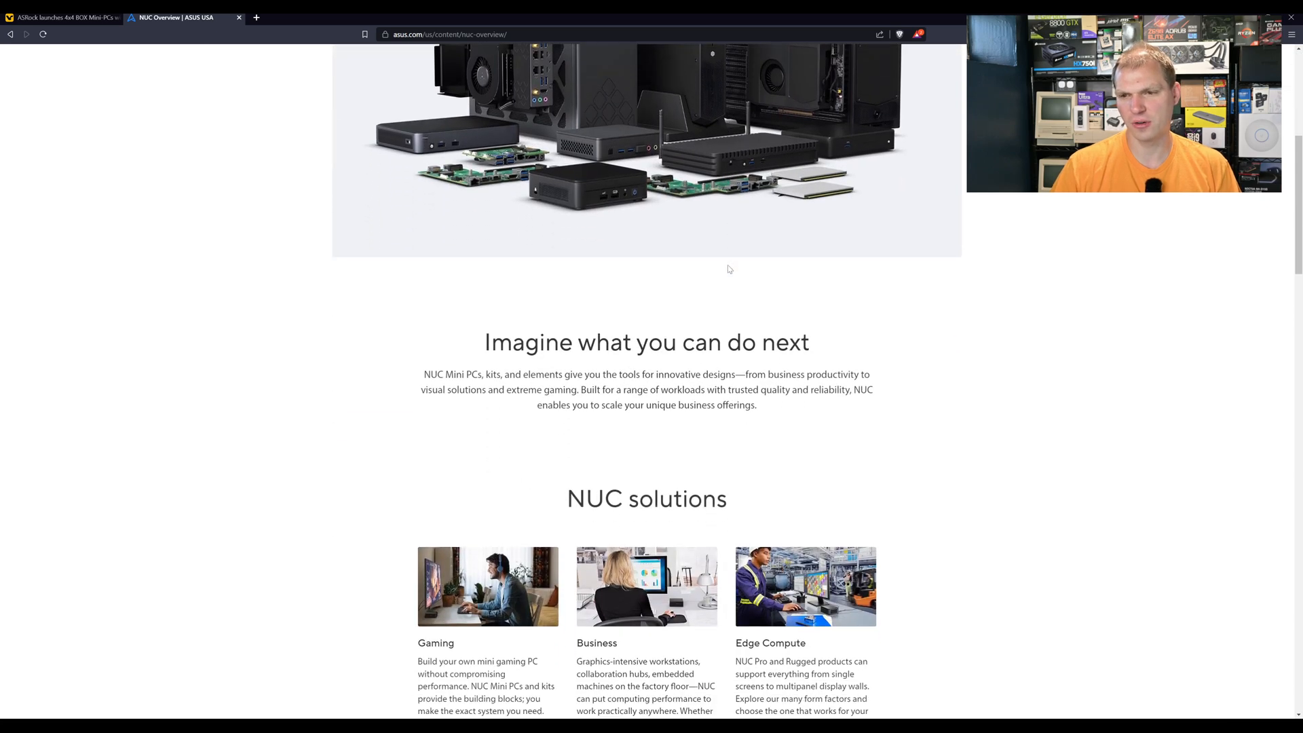
mouse_move(711, 271)
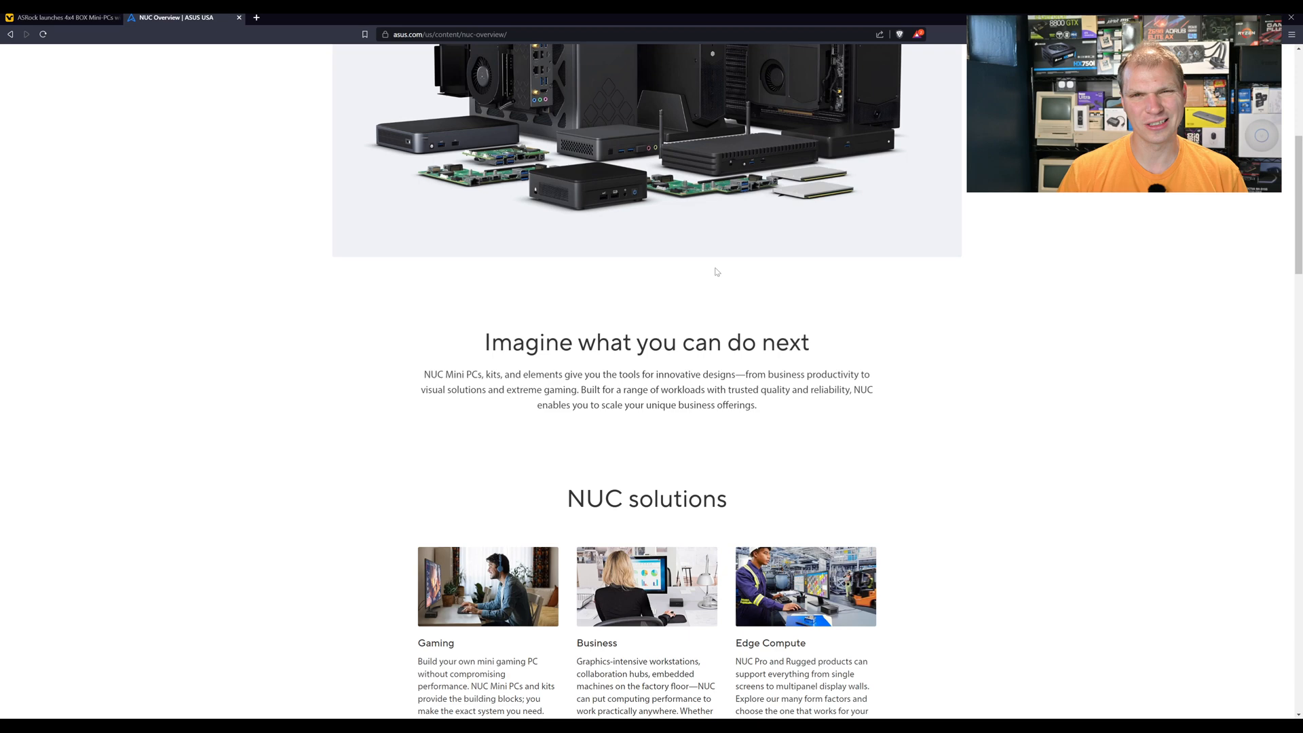
mouse_move(903, 500)
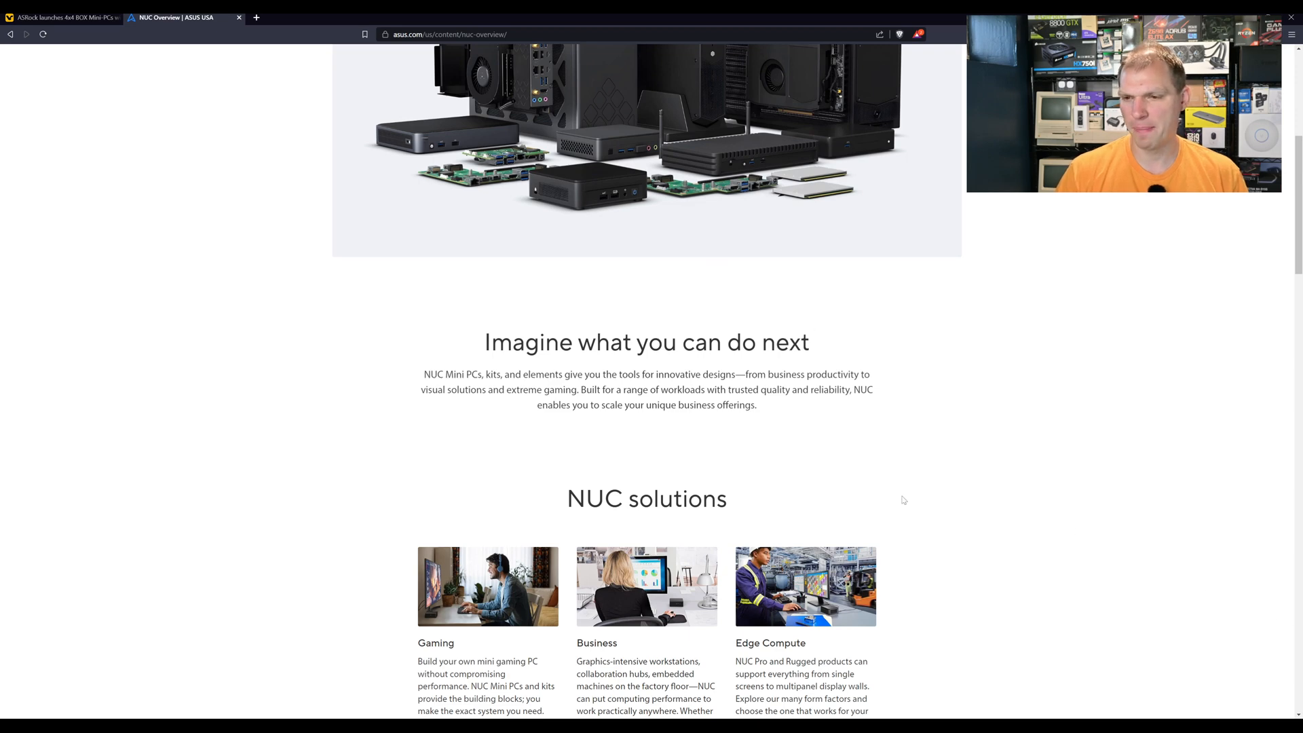
mouse_move(526, 375)
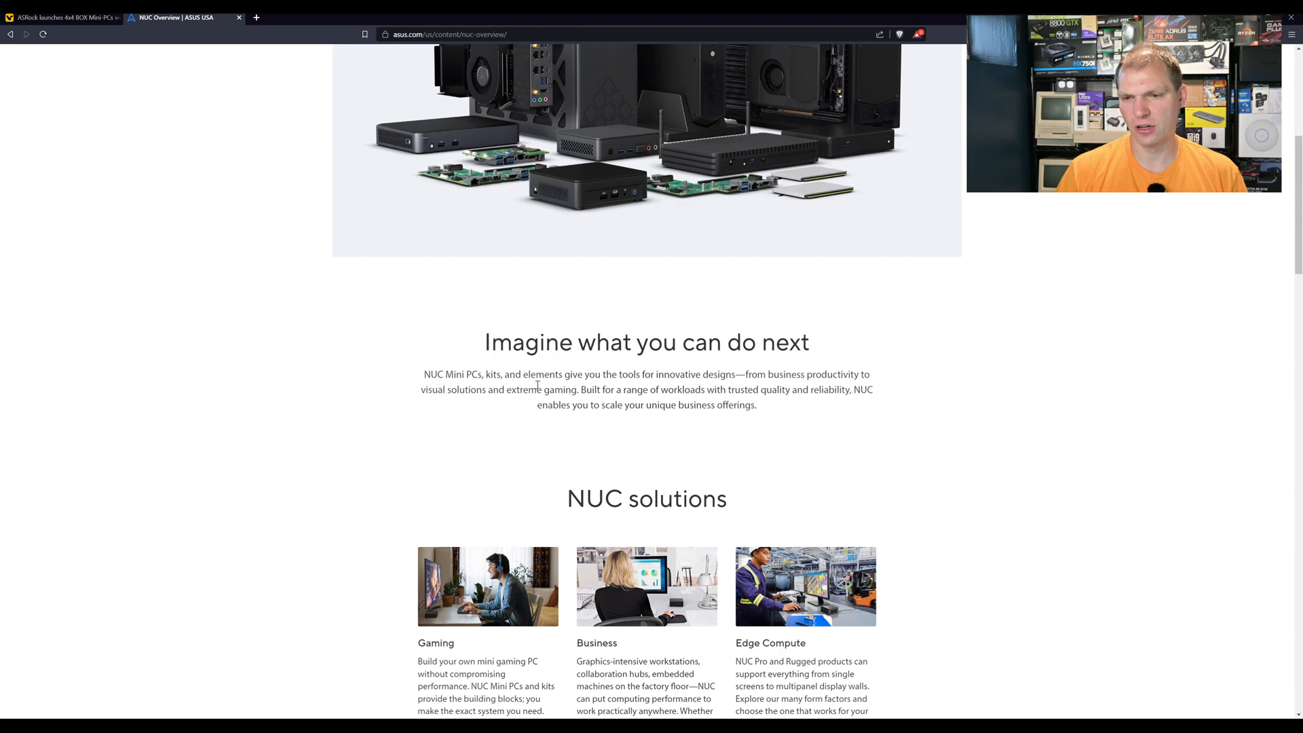
scroll(down, 3)
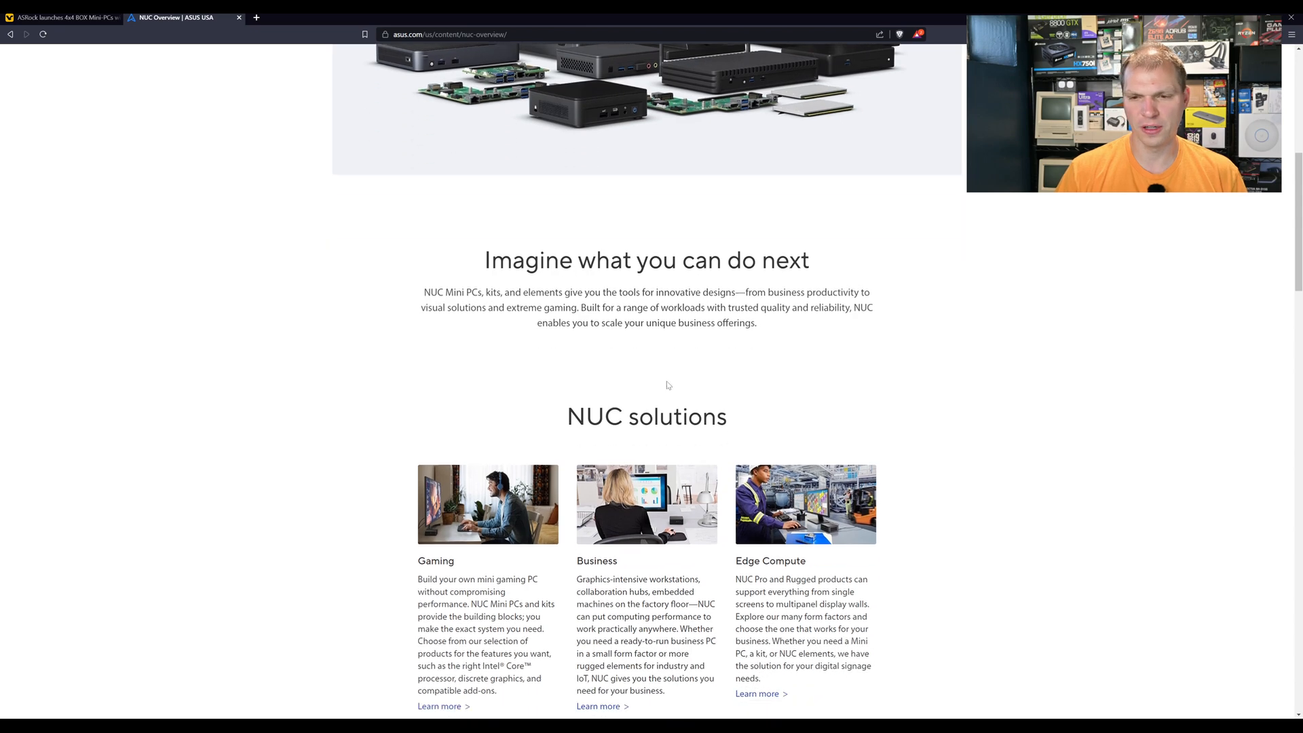
scroll(down, 3)
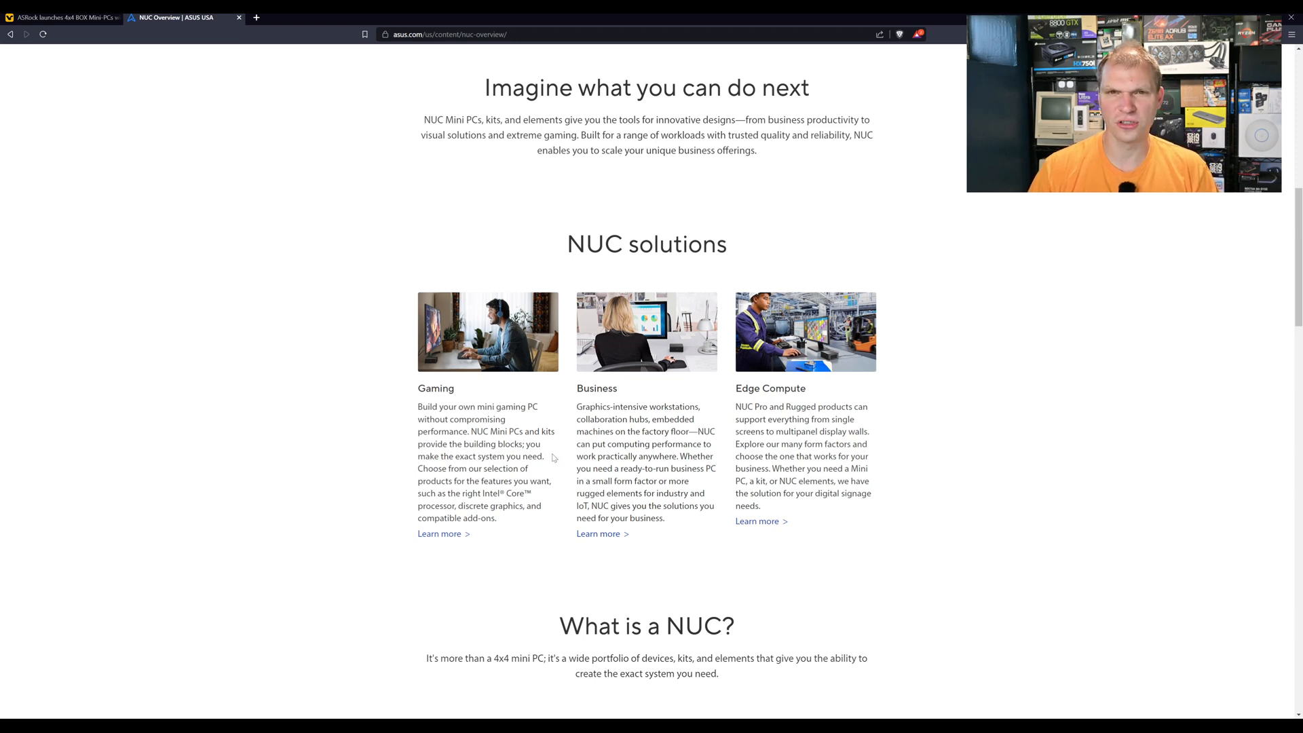
Highlight the full sentence explaining what a NUC is
scroll(down, 3)
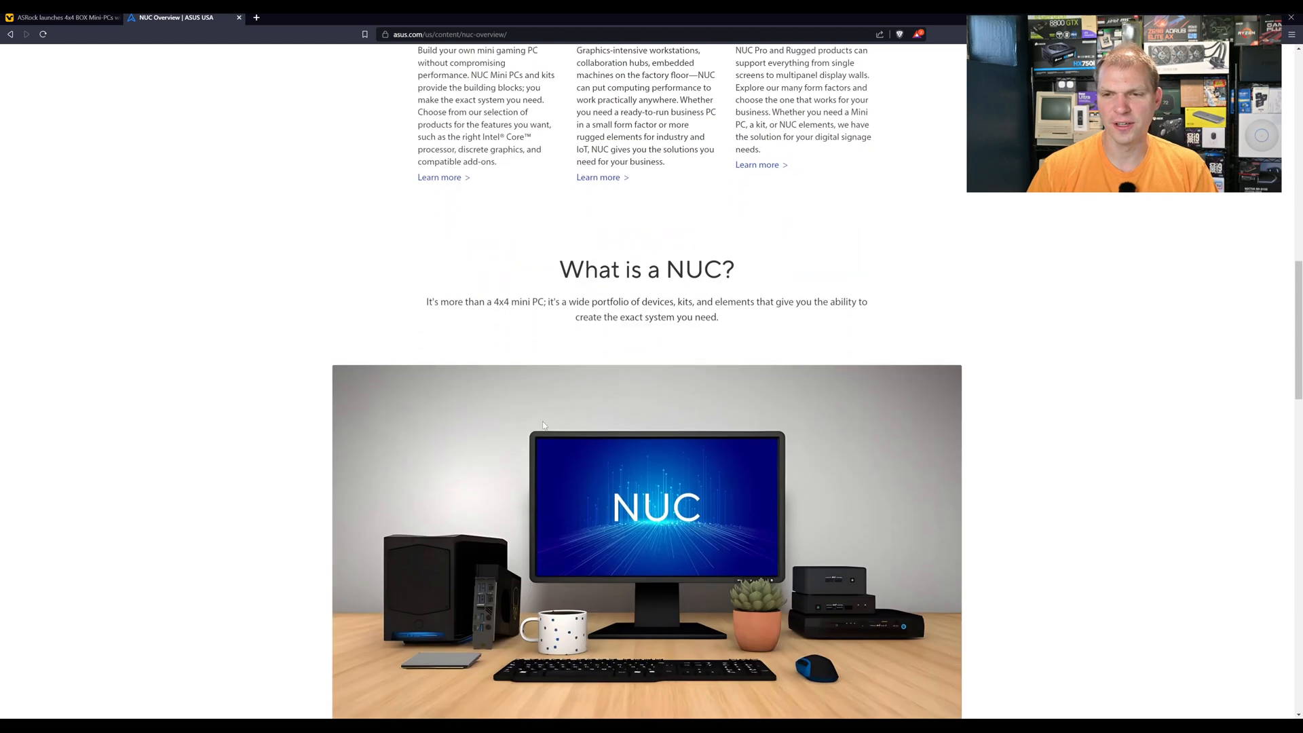
drag(432, 301, 540, 301)
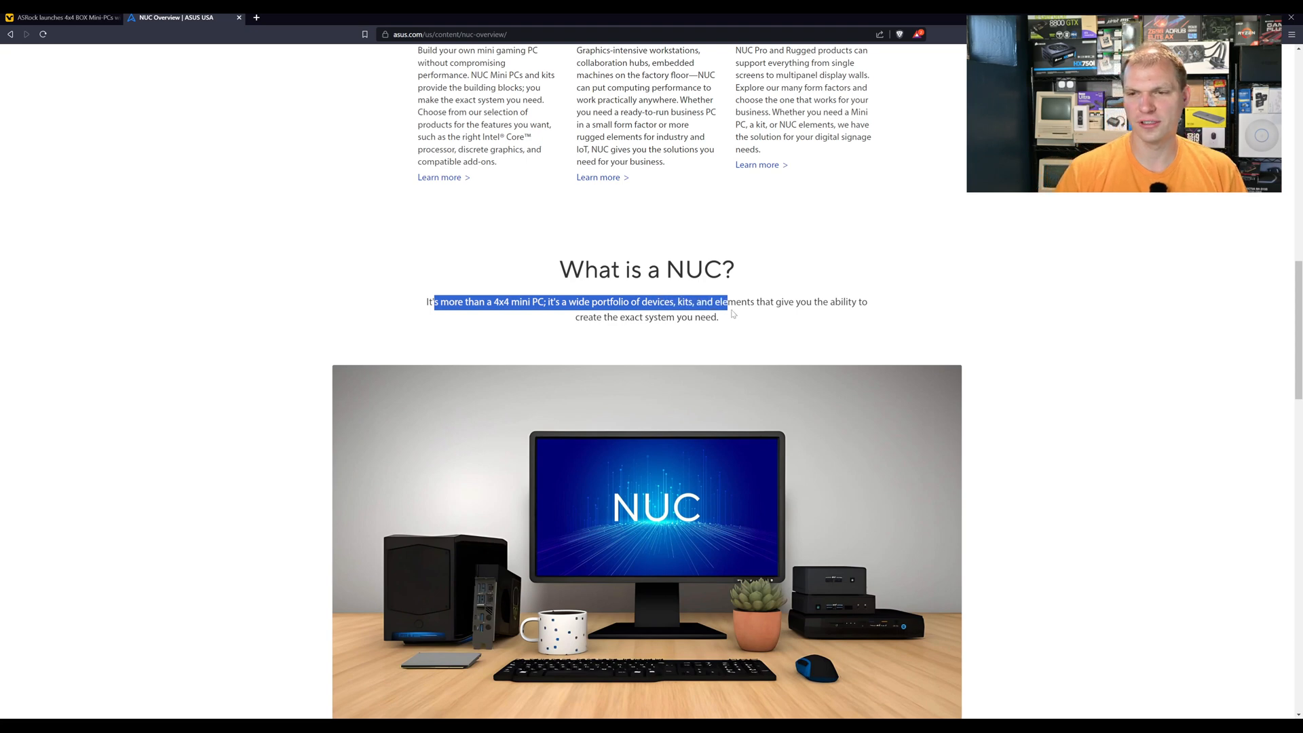
drag(731, 302, 868, 301)
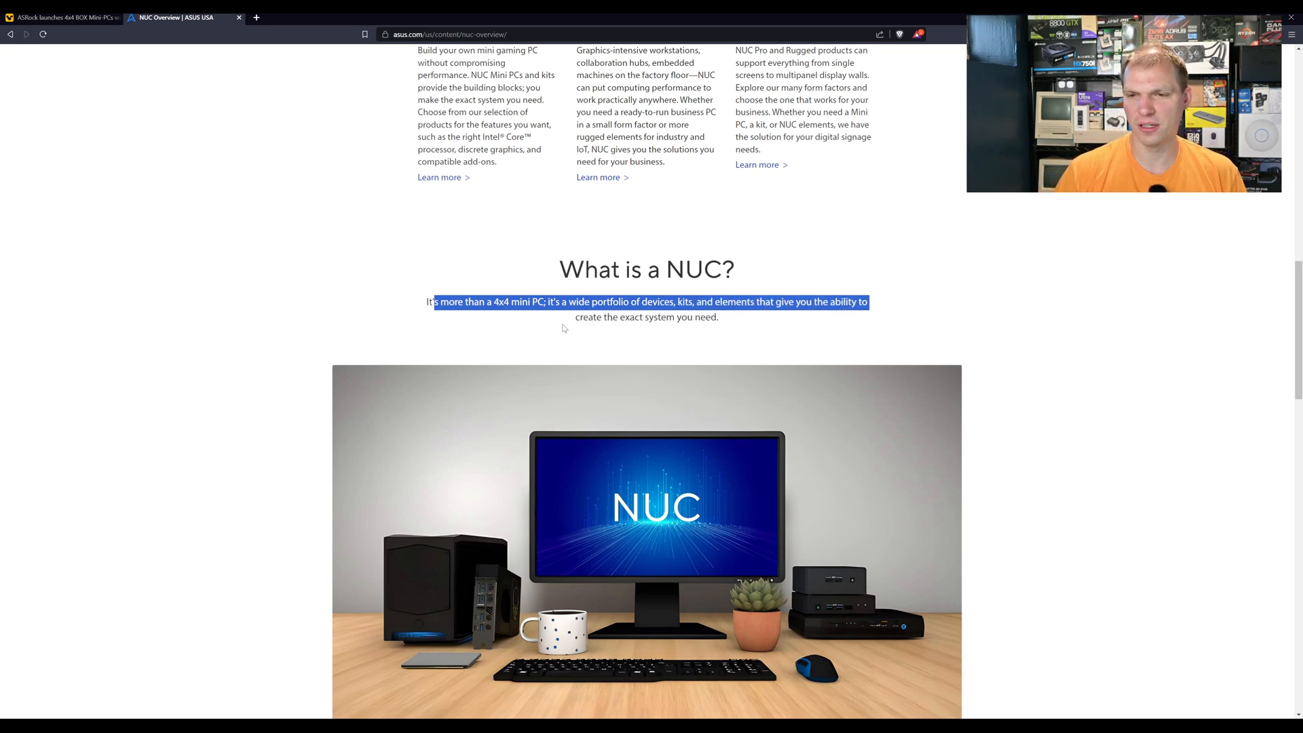
Scroll down through the NUC page to the Featured products section
scroll(down, 3)
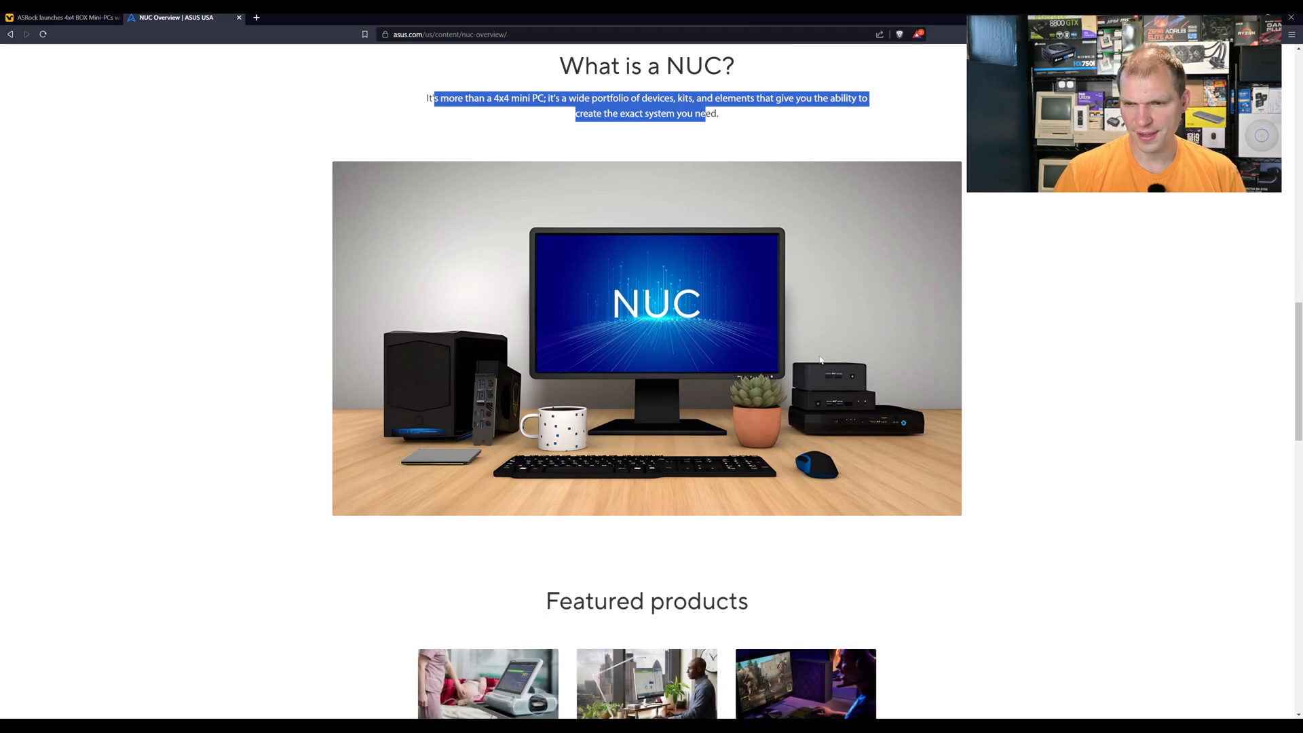
mouse_move(695, 348)
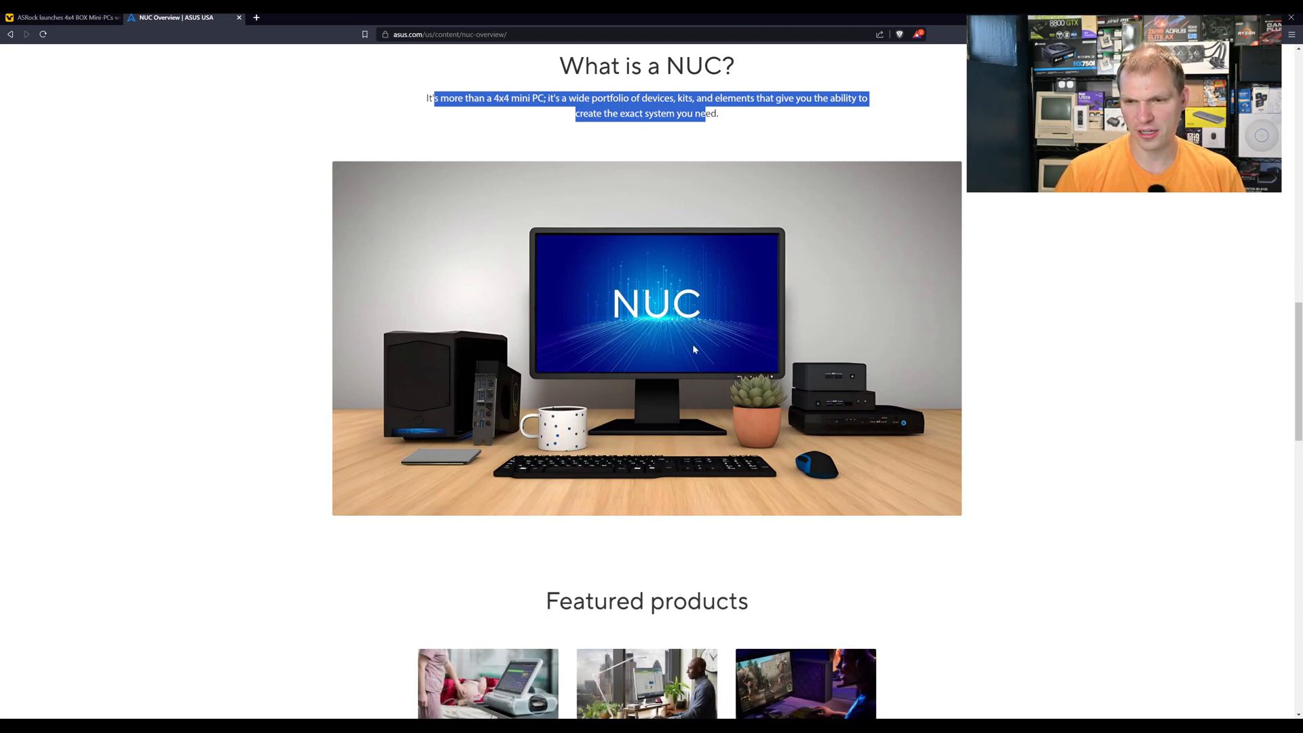
scroll(down, 3)
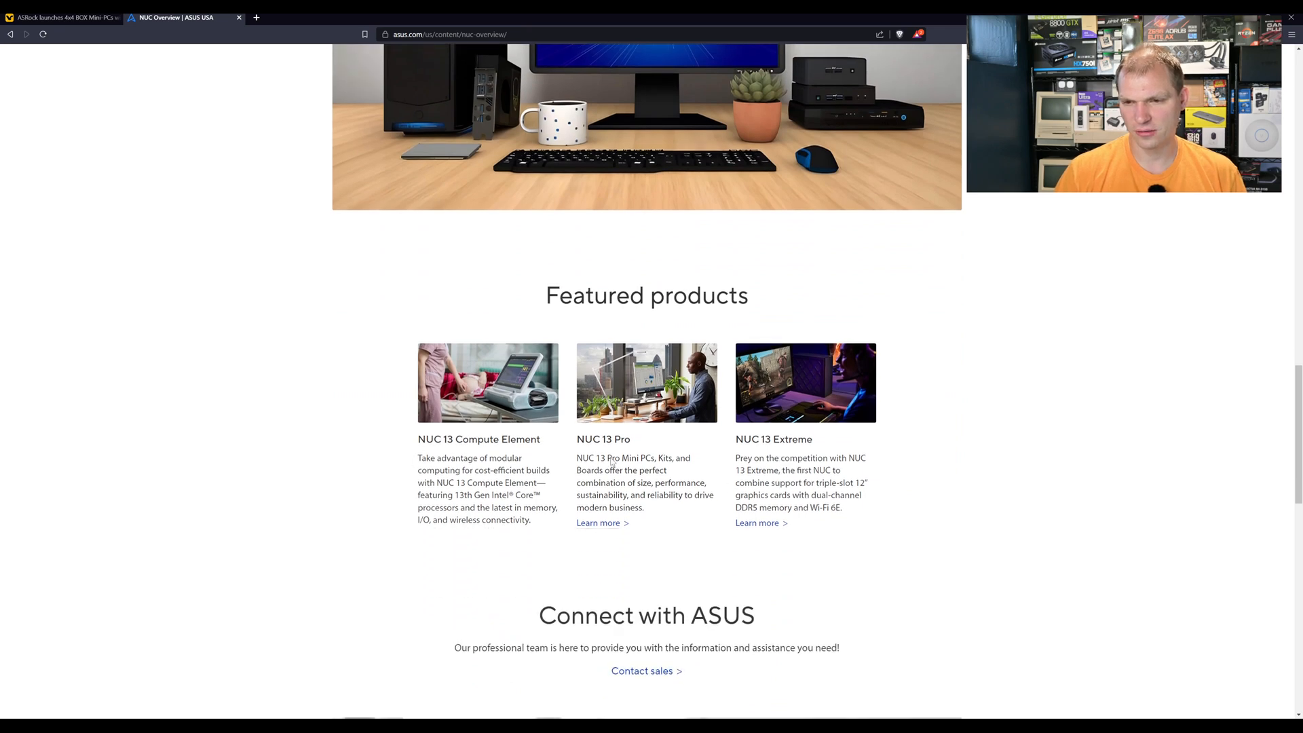
scroll(down, 3)
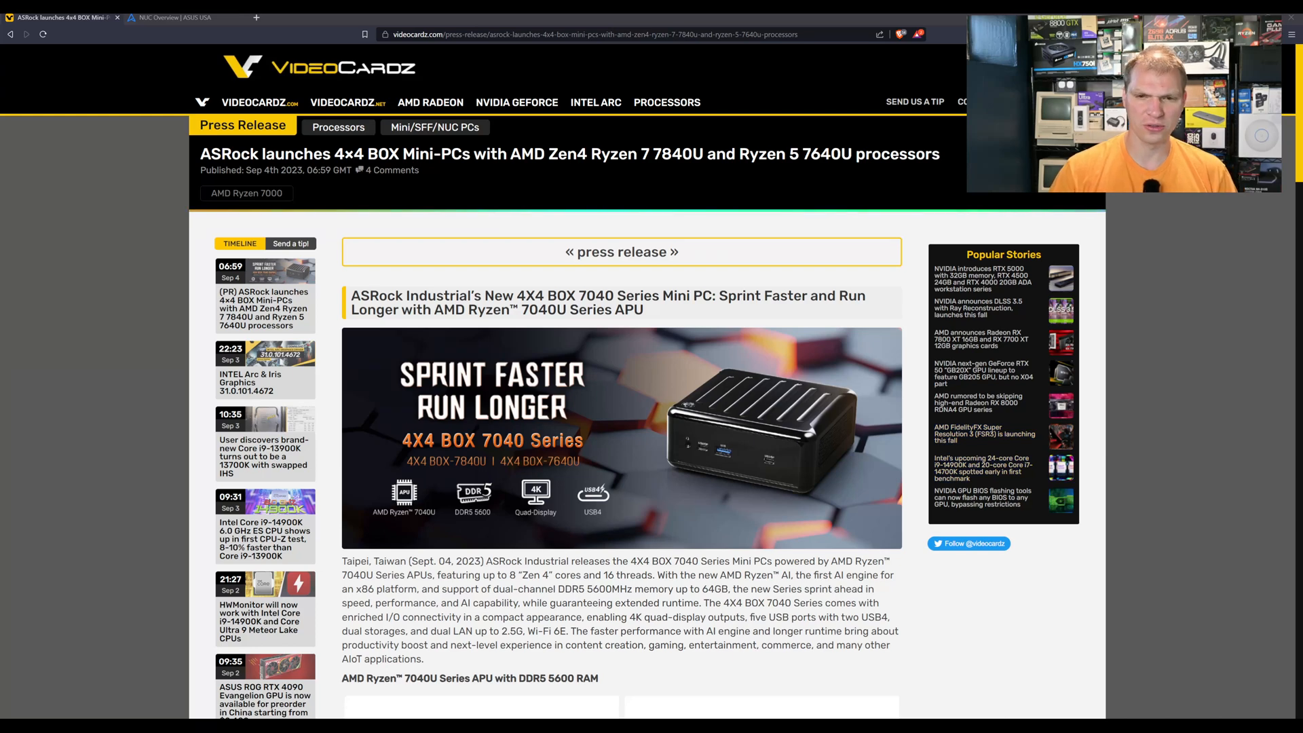
Read the ASRock 4X4 BOX 7040 intro and APU overview, down to the 4X4 BOX-7840U spec list
scroll(down, 3)
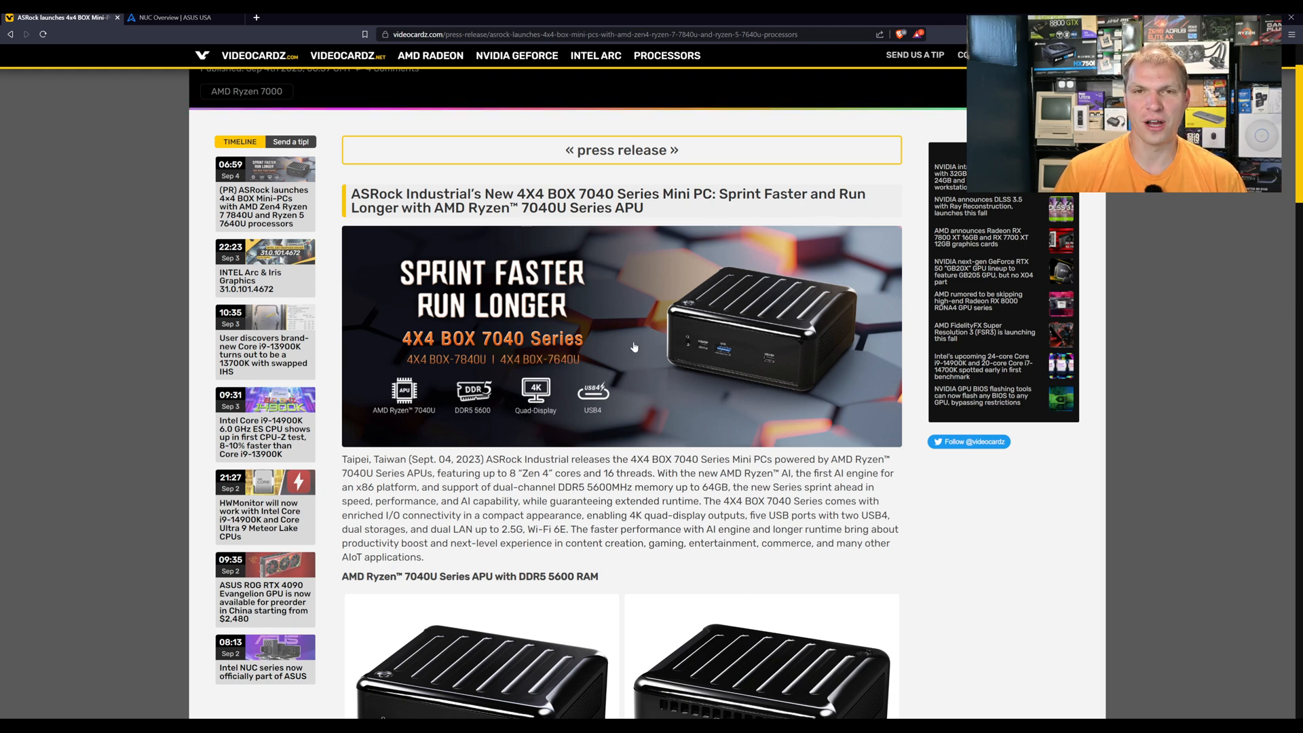
mouse_move(675, 523)
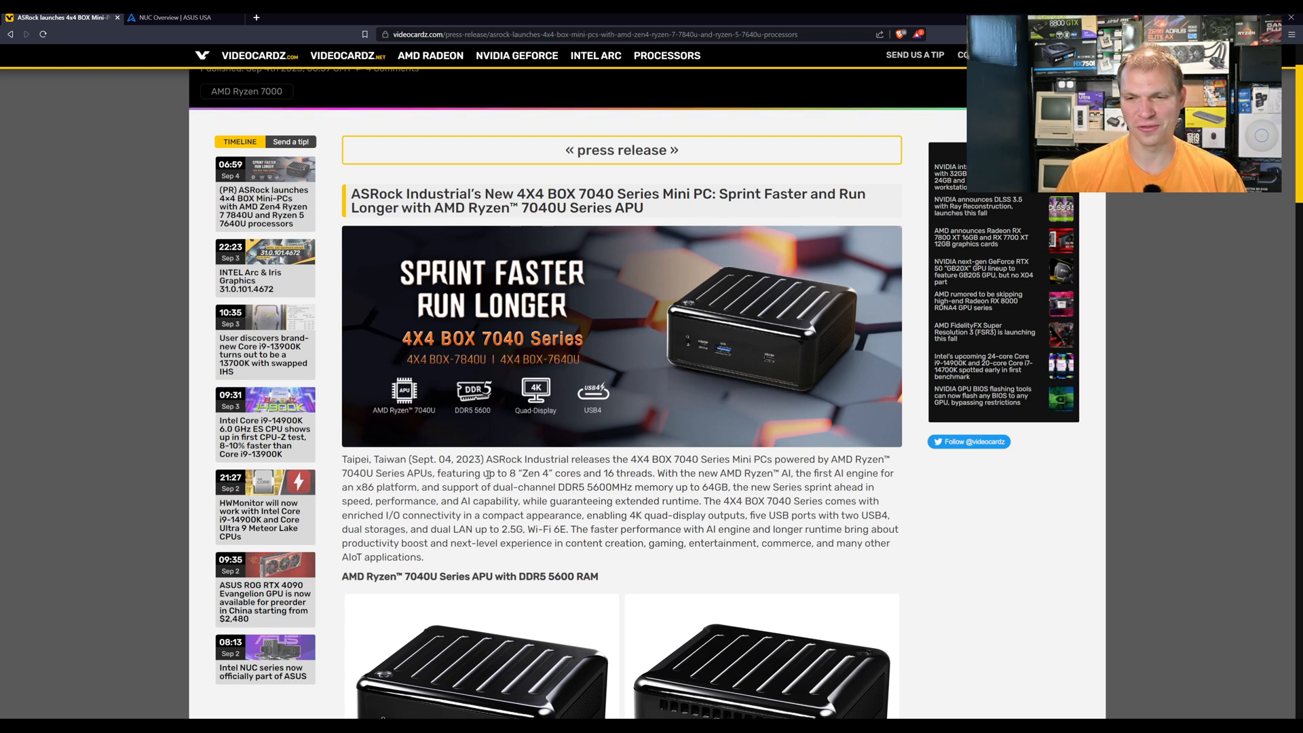
scroll(down, 3)
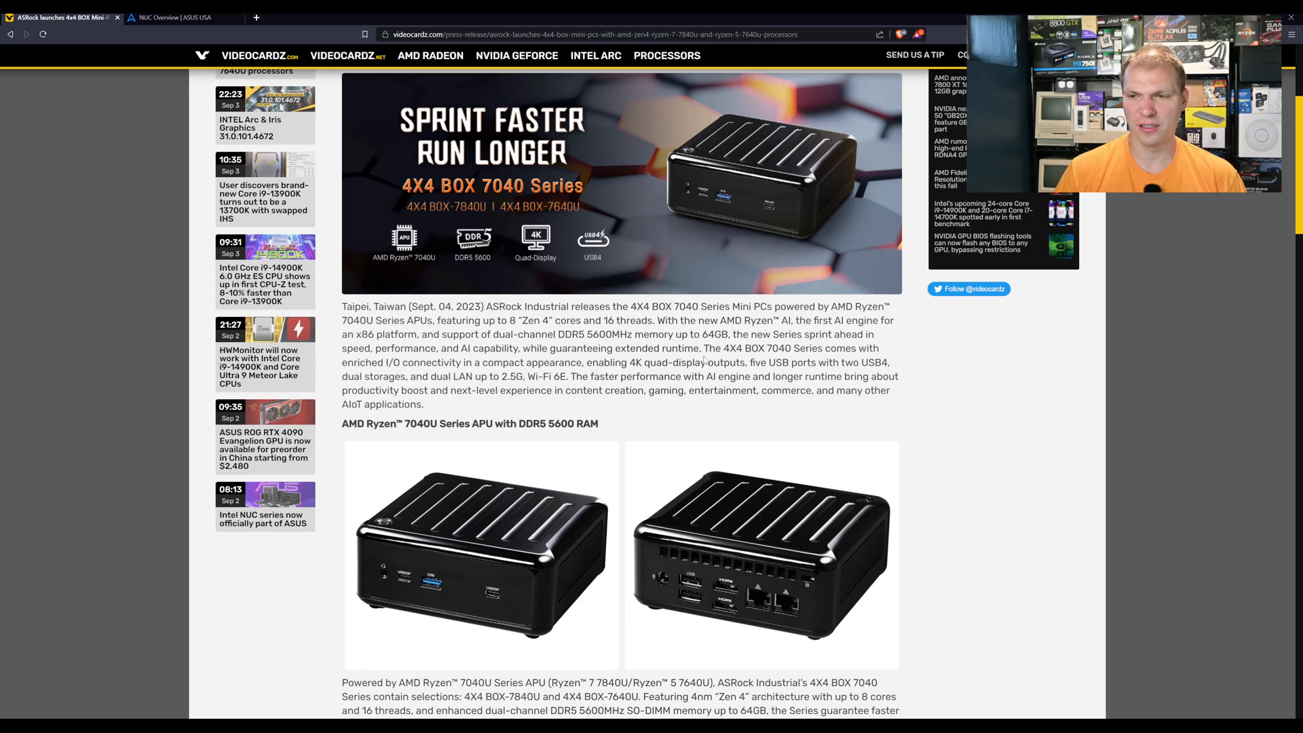
scroll(down, 3)
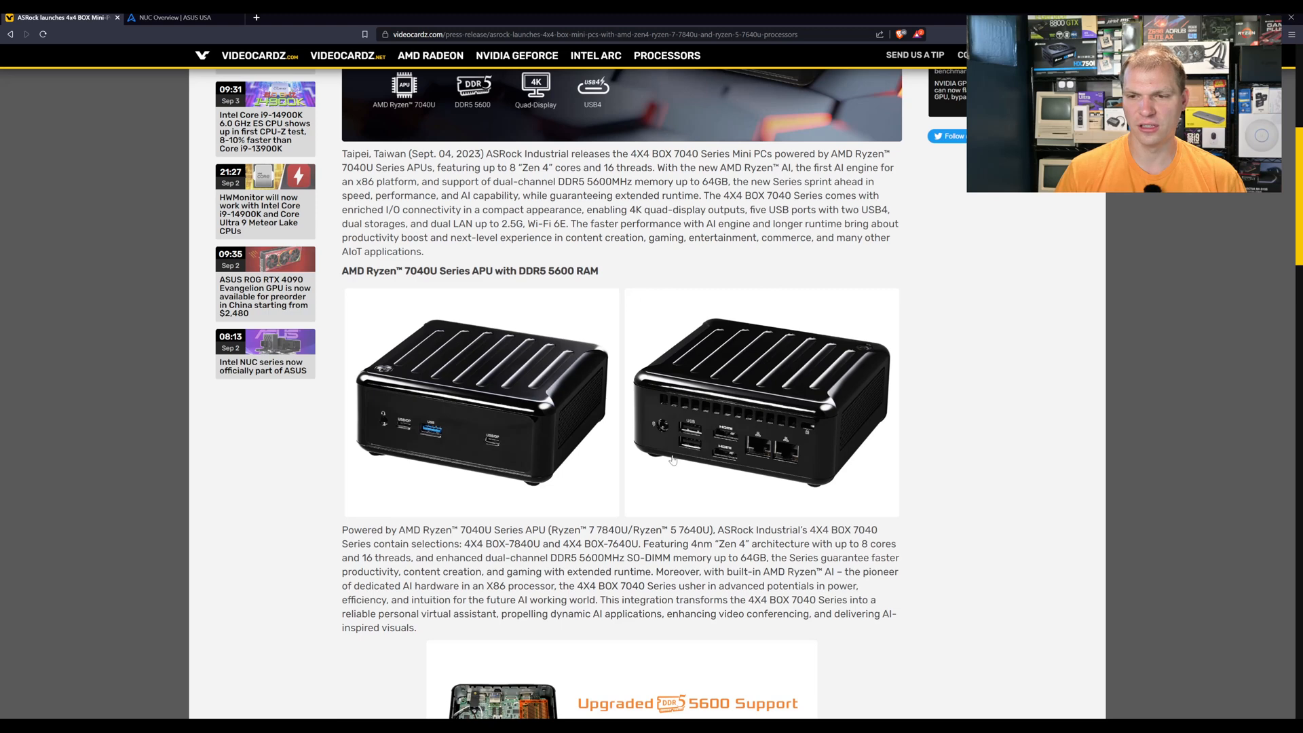
mouse_move(733, 431)
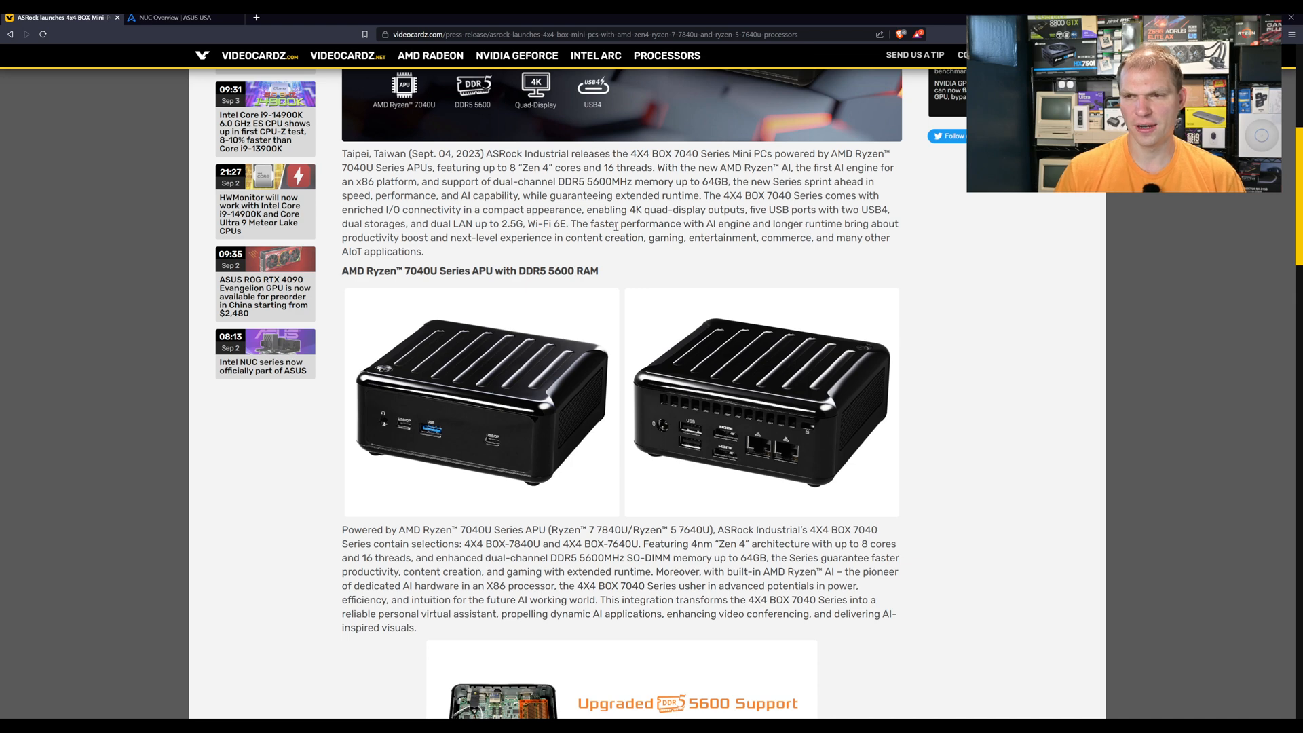
drag(580, 223, 678, 224)
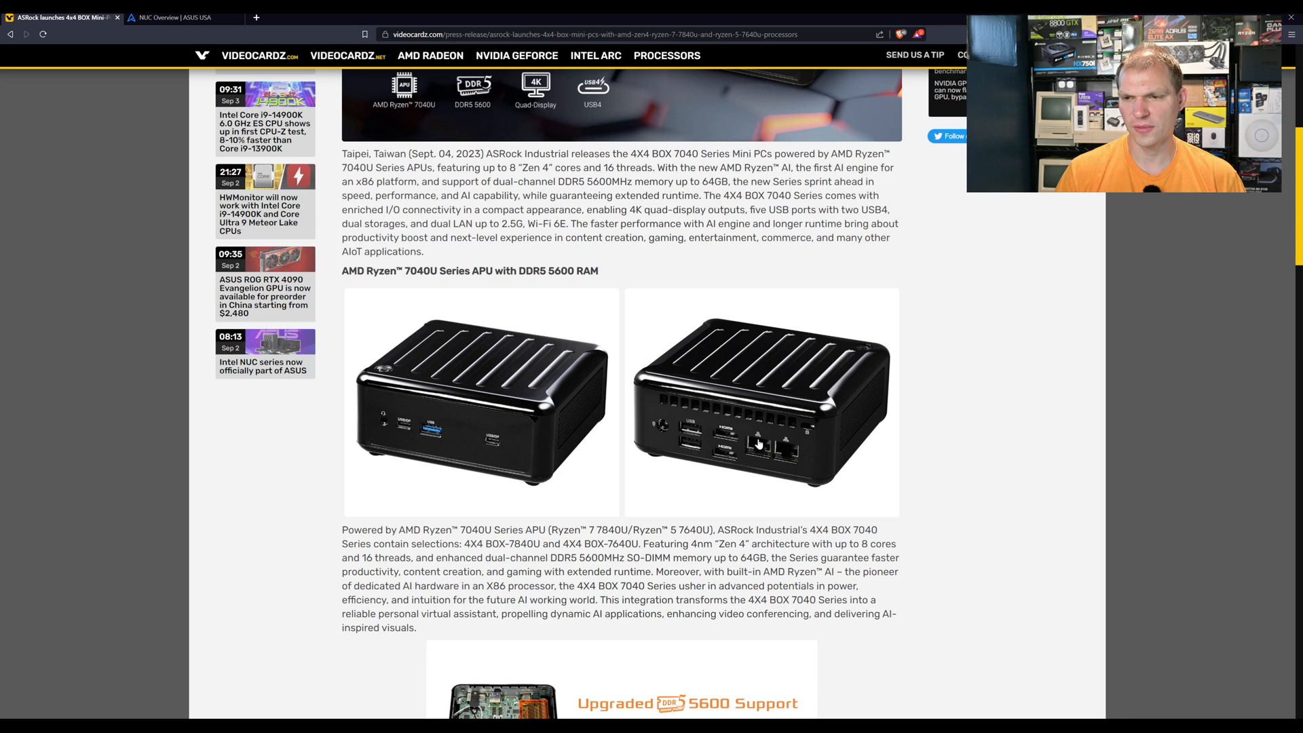
mouse_move(490, 441)
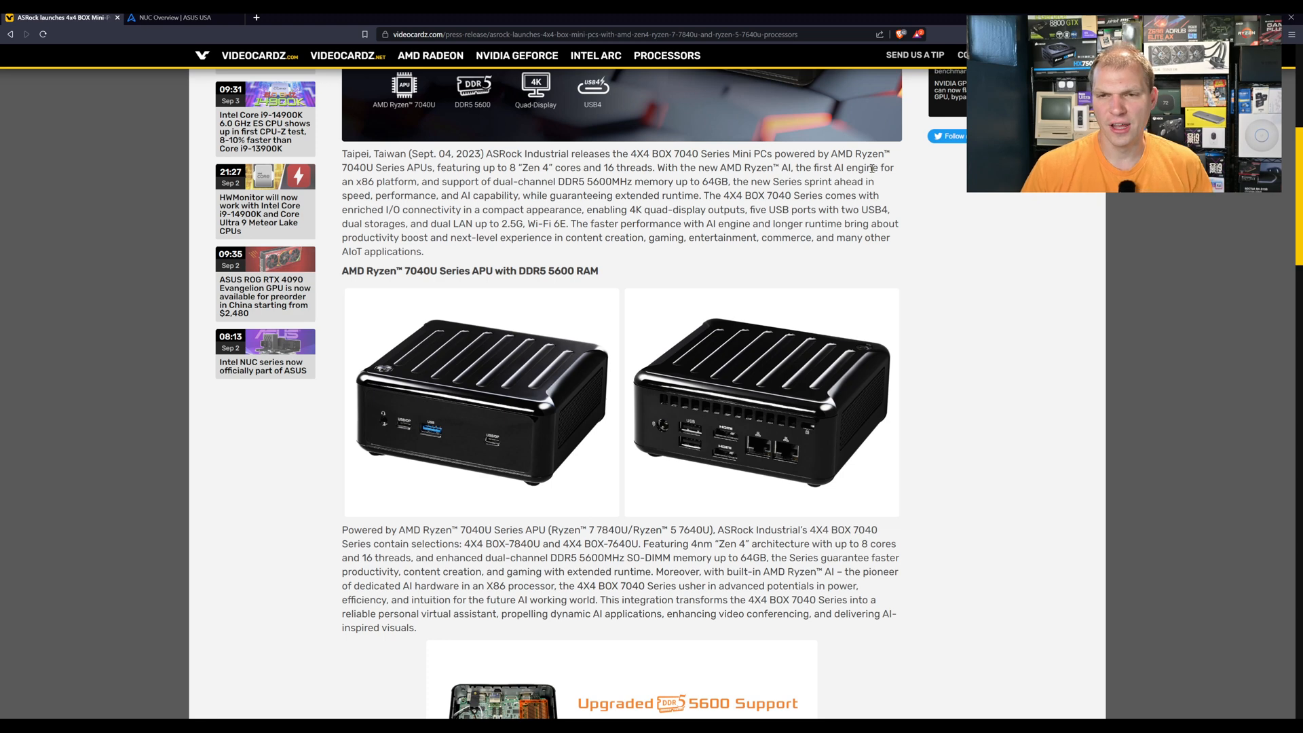
mouse_move(566, 338)
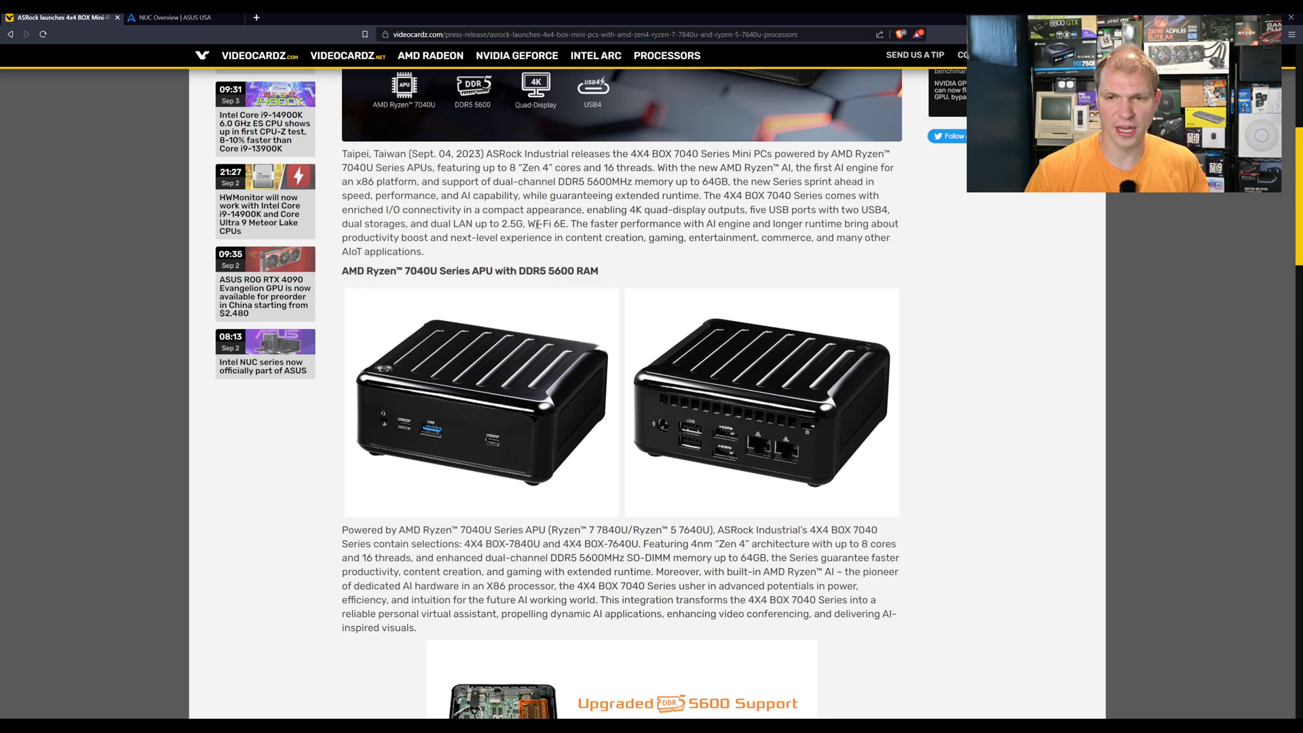
mouse_move(758, 419)
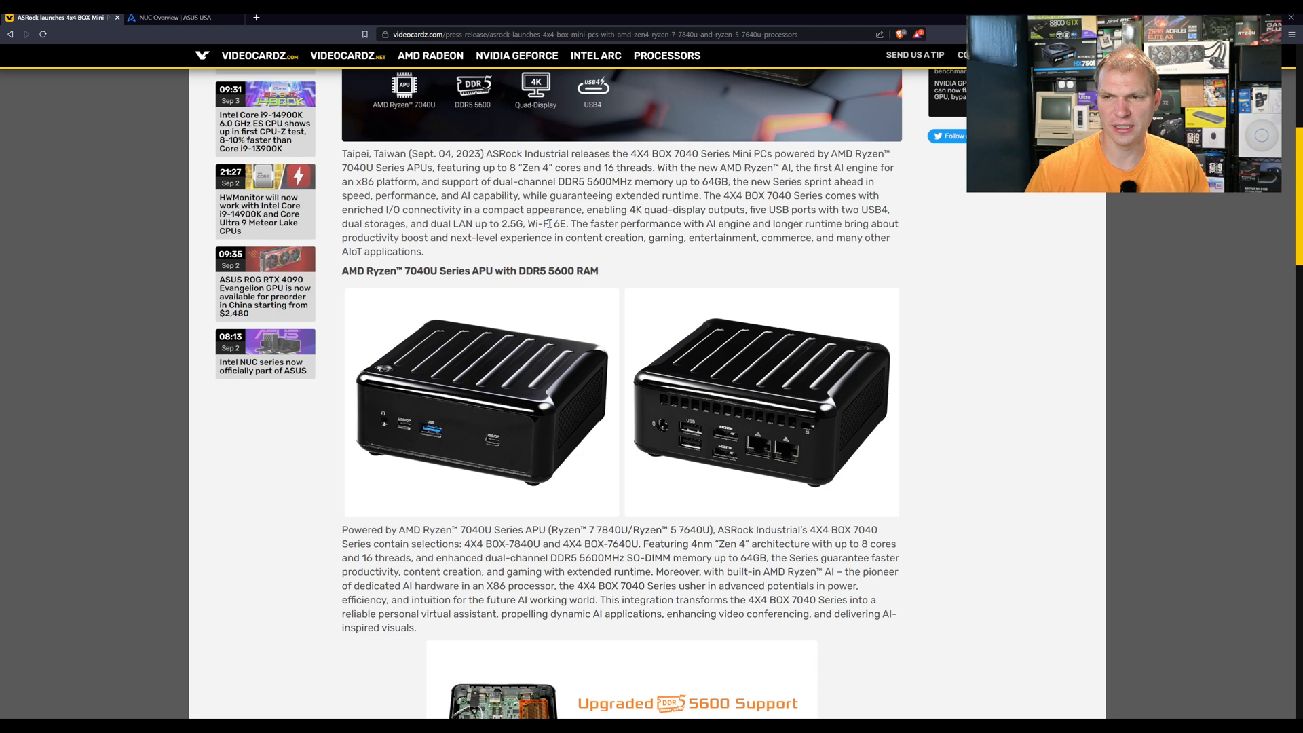
scroll(down, 3)
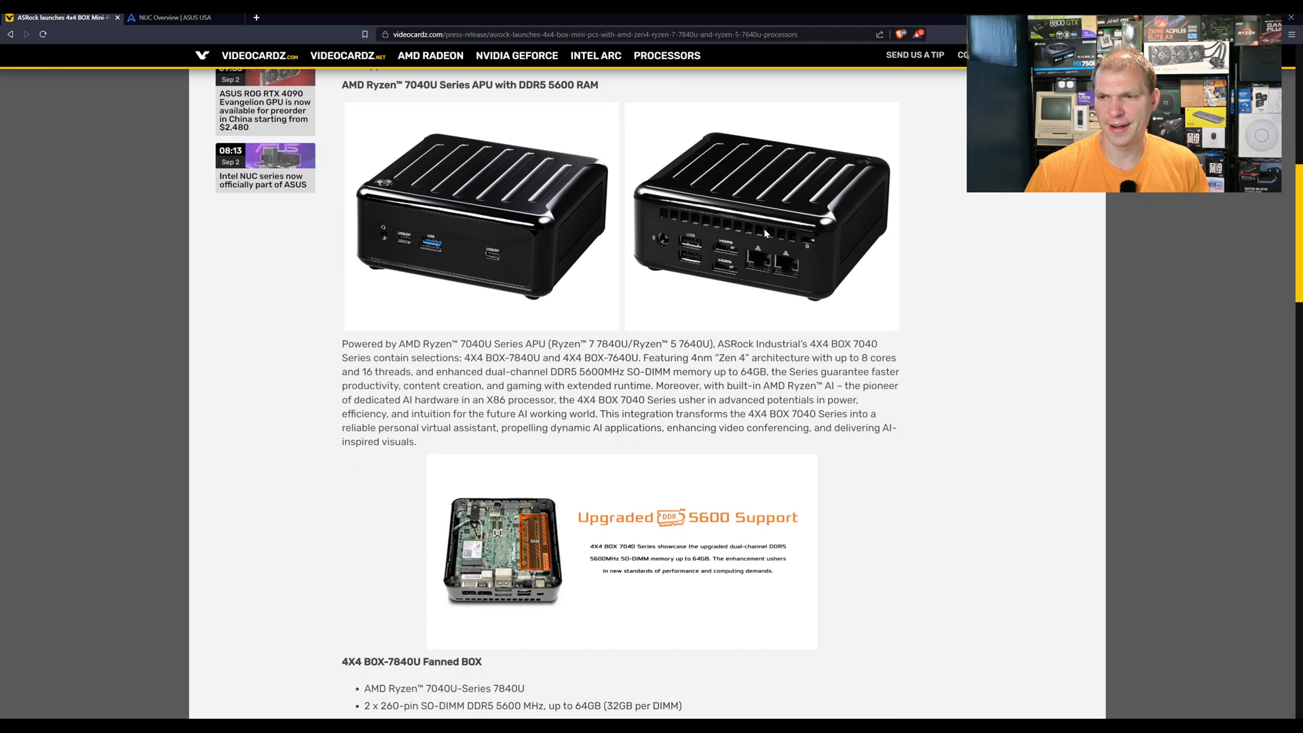
Scroll through the 4X4 BOX-7840U Fanned BOX spec list and clear the stray text selection
scroll(down, 3)
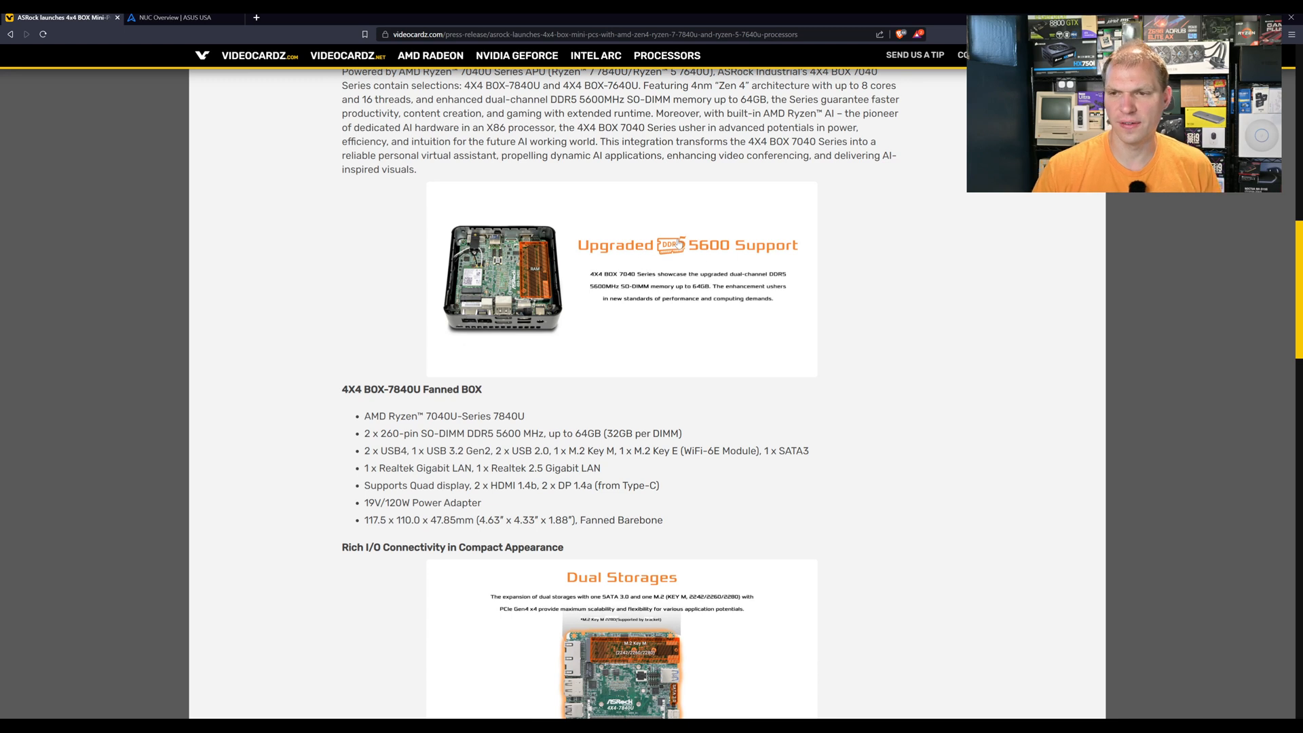
scroll(down, 3)
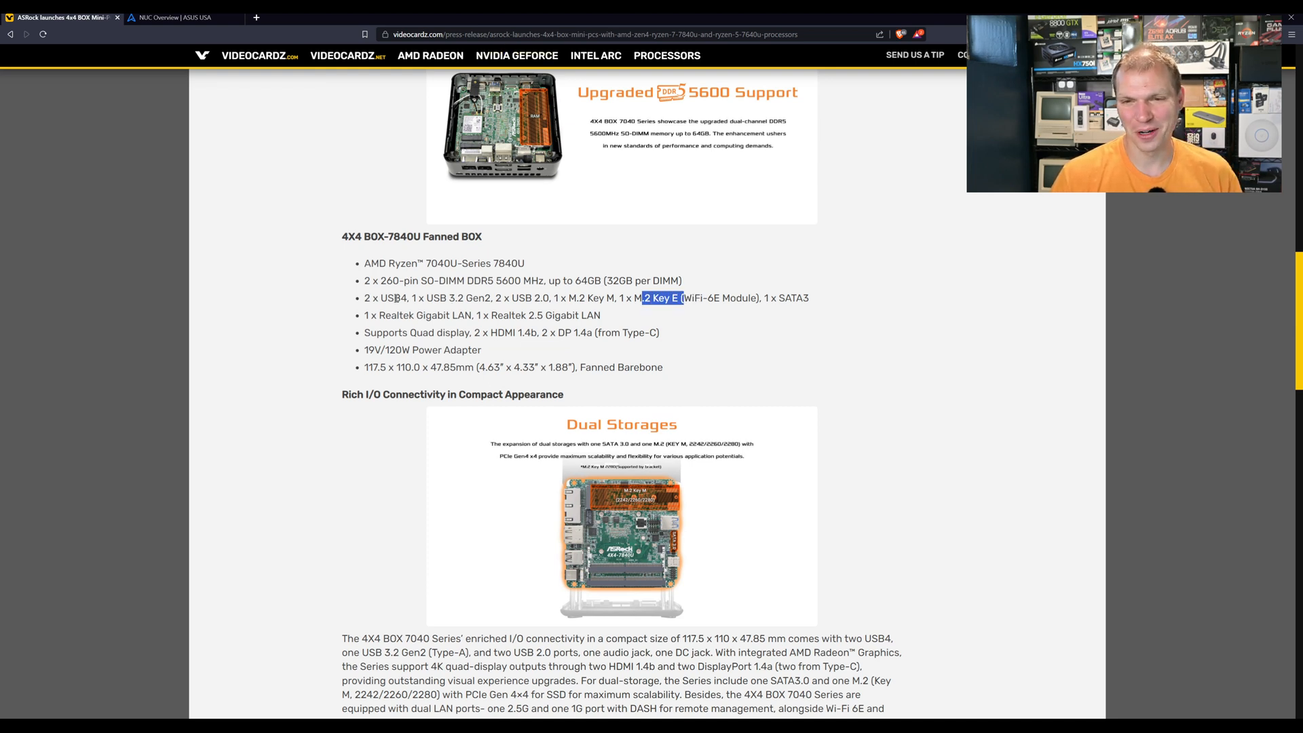
click(453, 297)
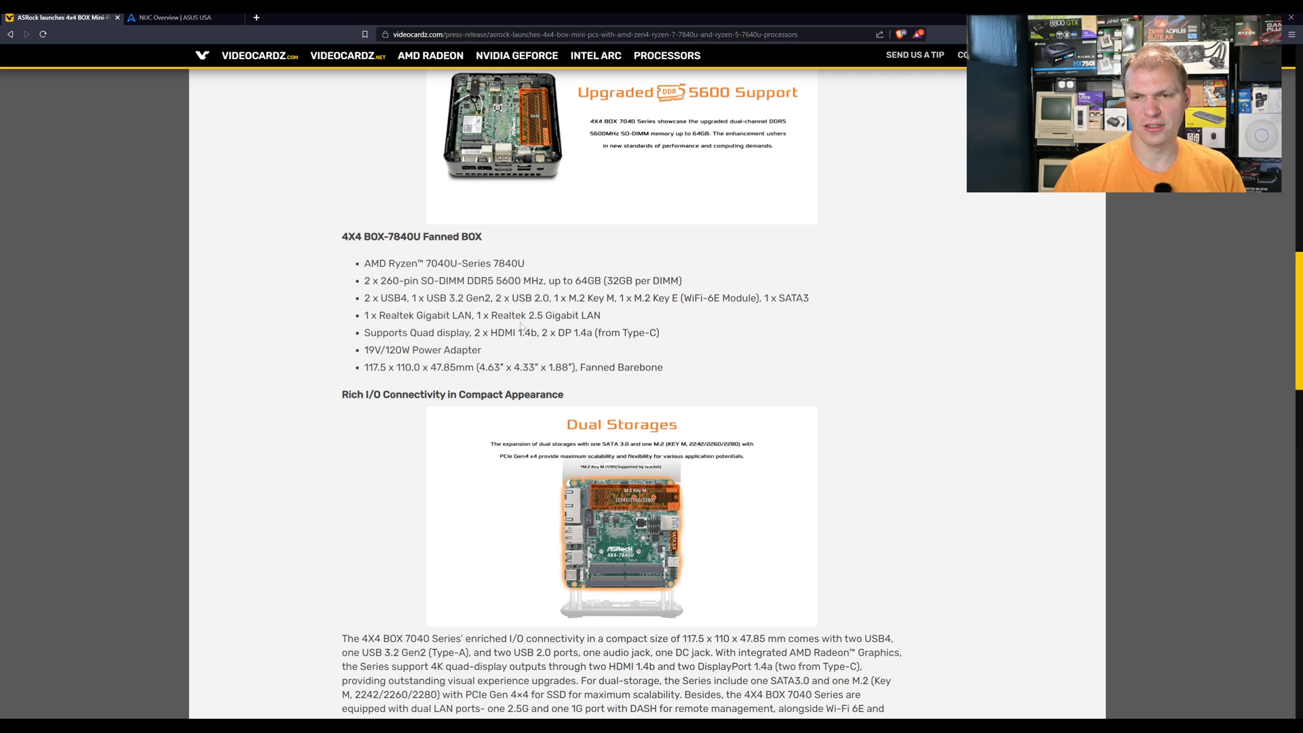
mouse_move(468, 345)
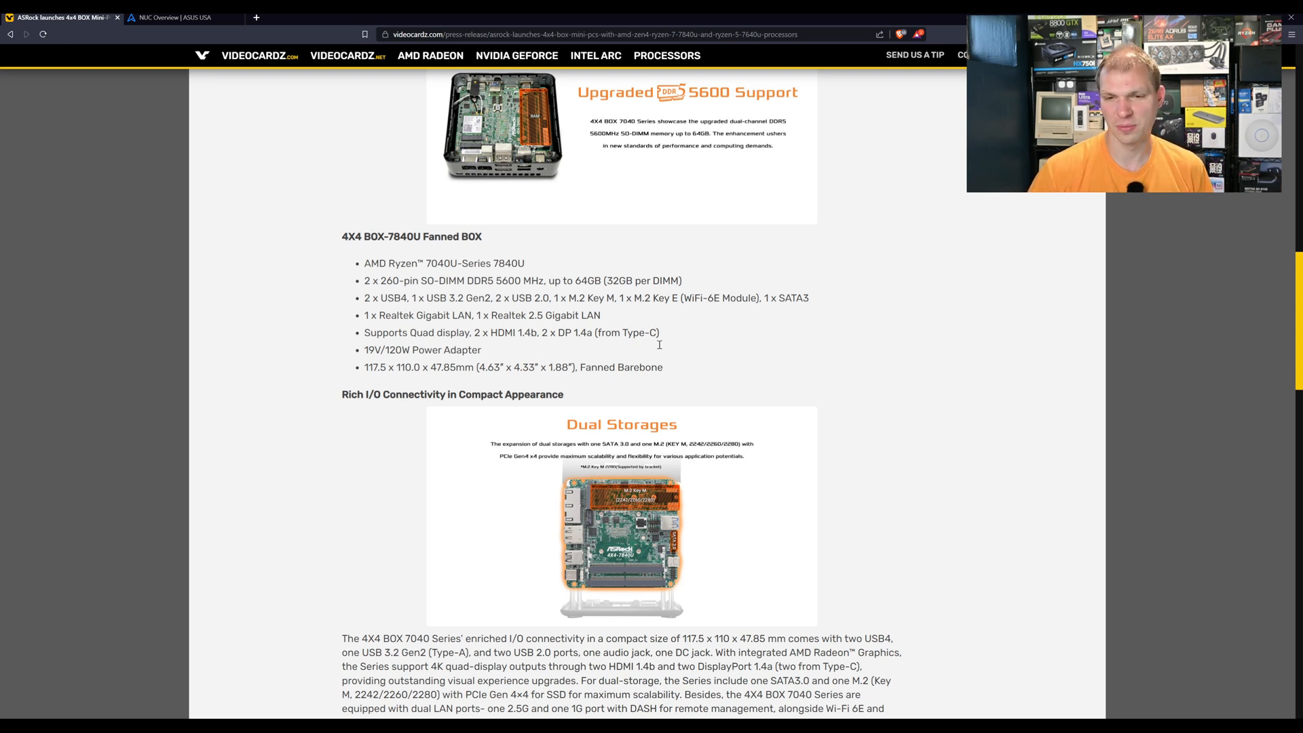
Scroll past the Motherboard Series to the article's end, then back up to the APU section
scroll(down, 3)
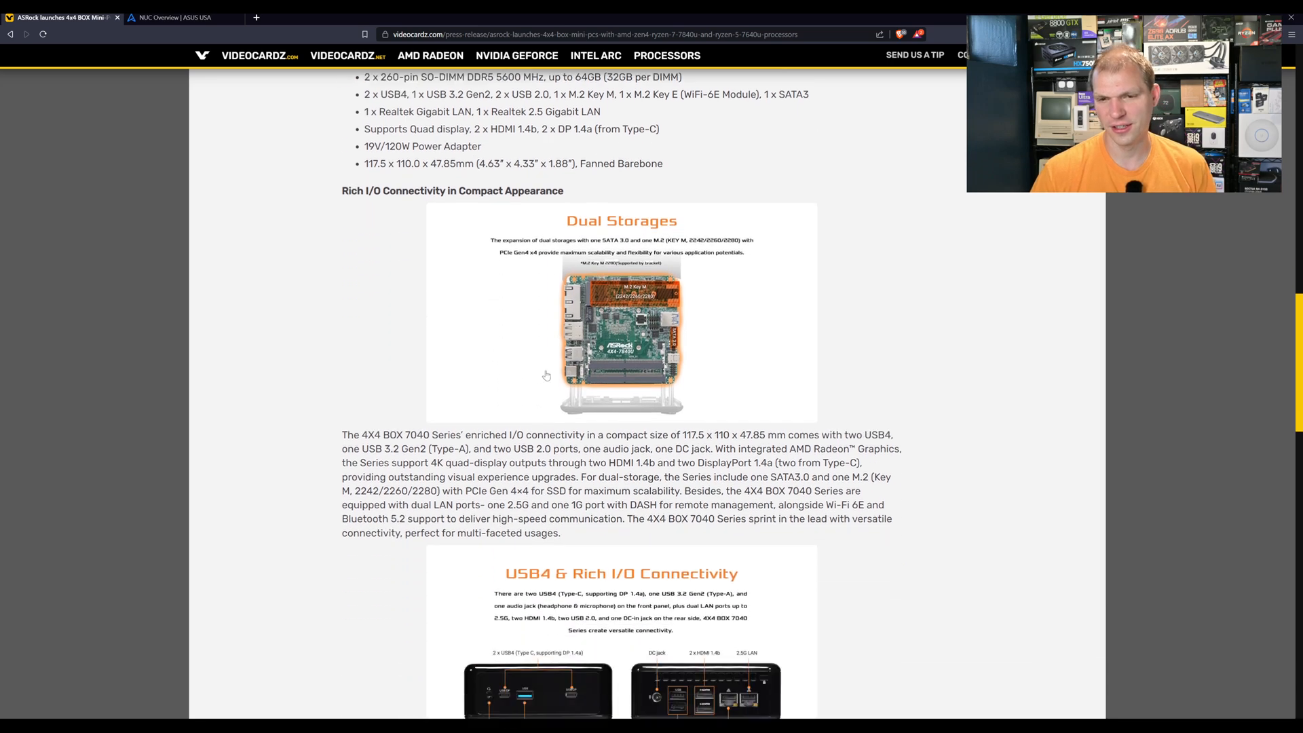
scroll(down, 3)
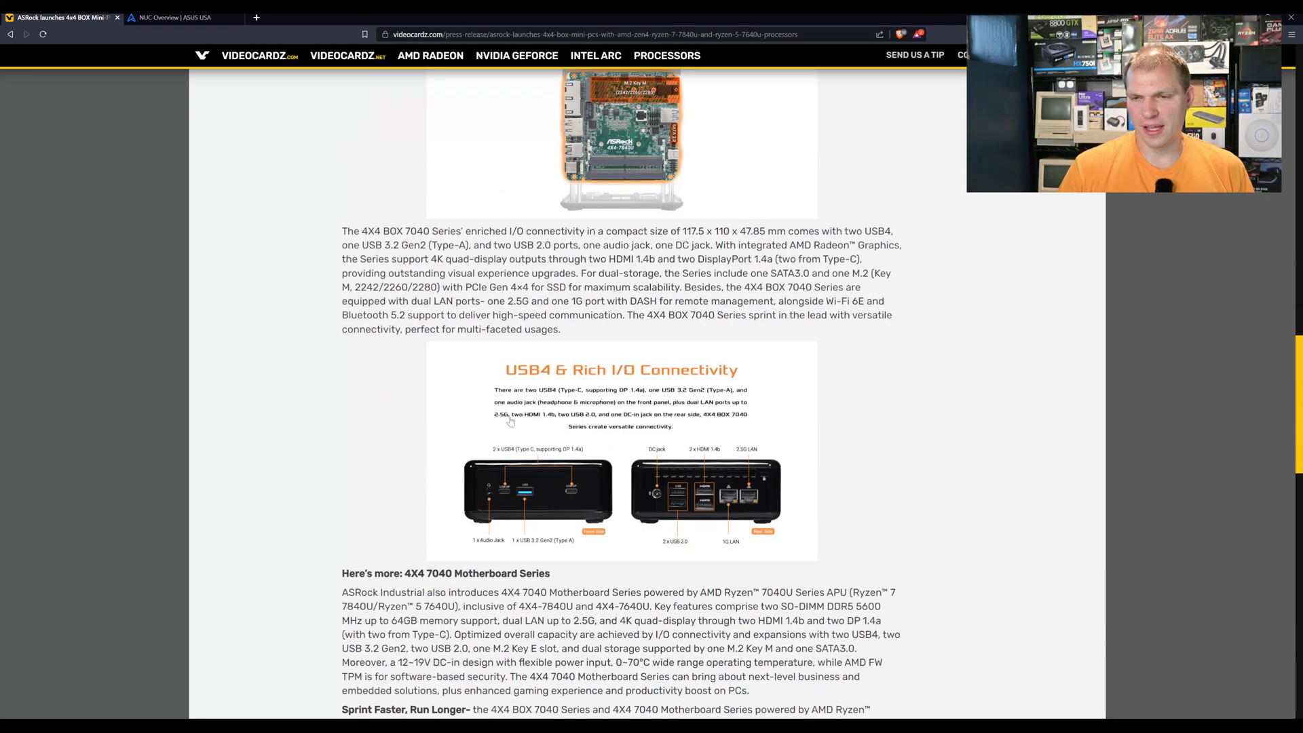
scroll(down, 3)
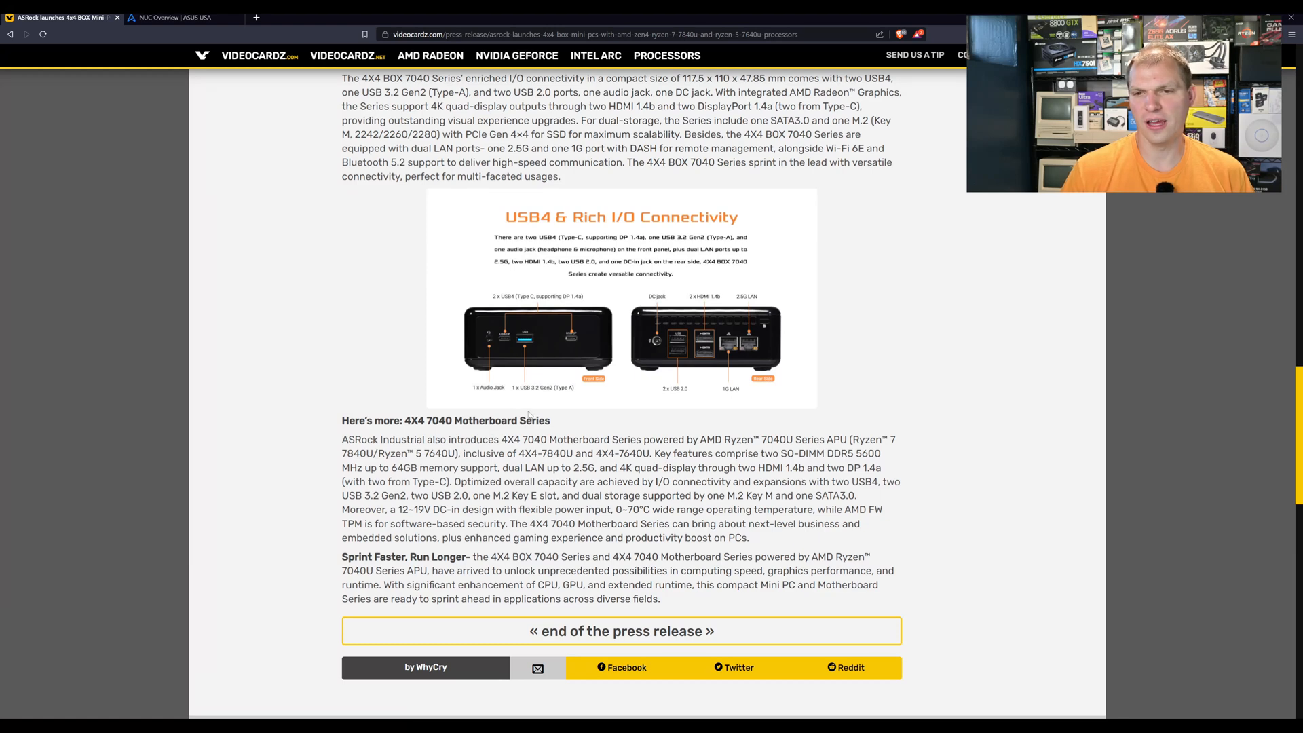
scroll(down, 3)
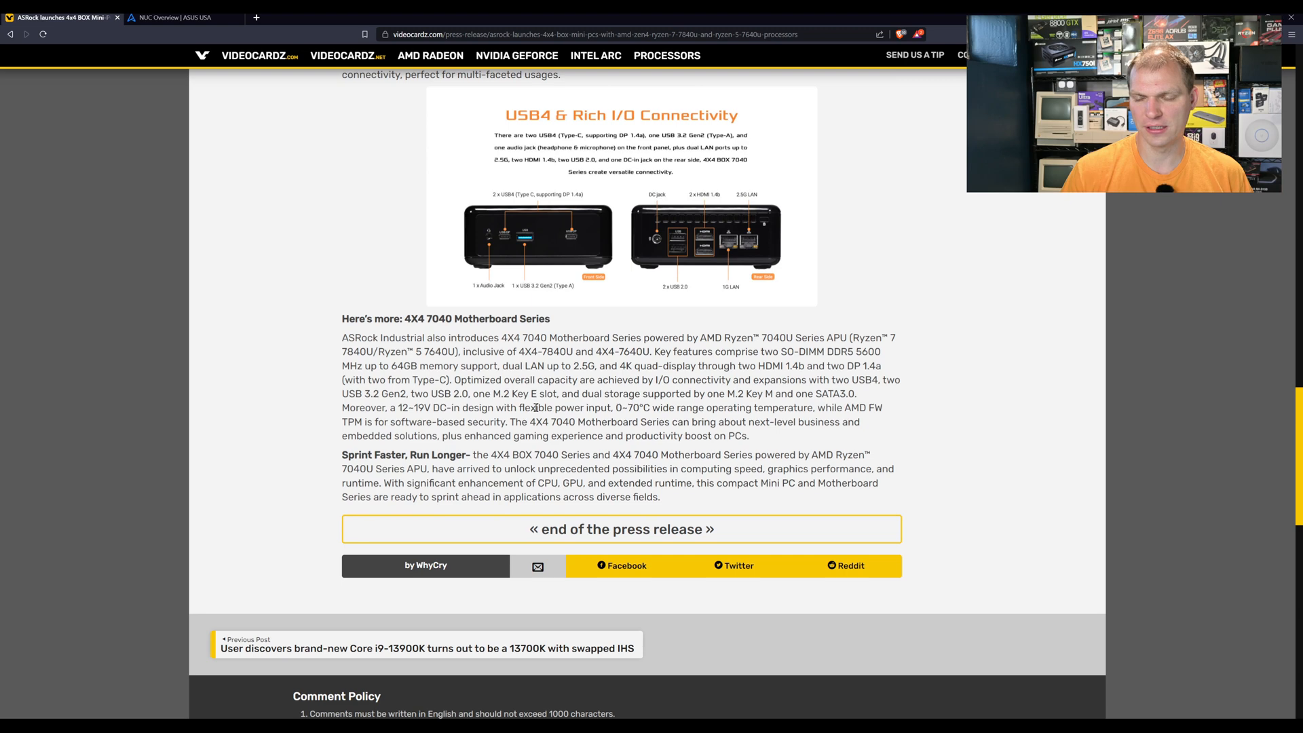
scroll(down, 3)
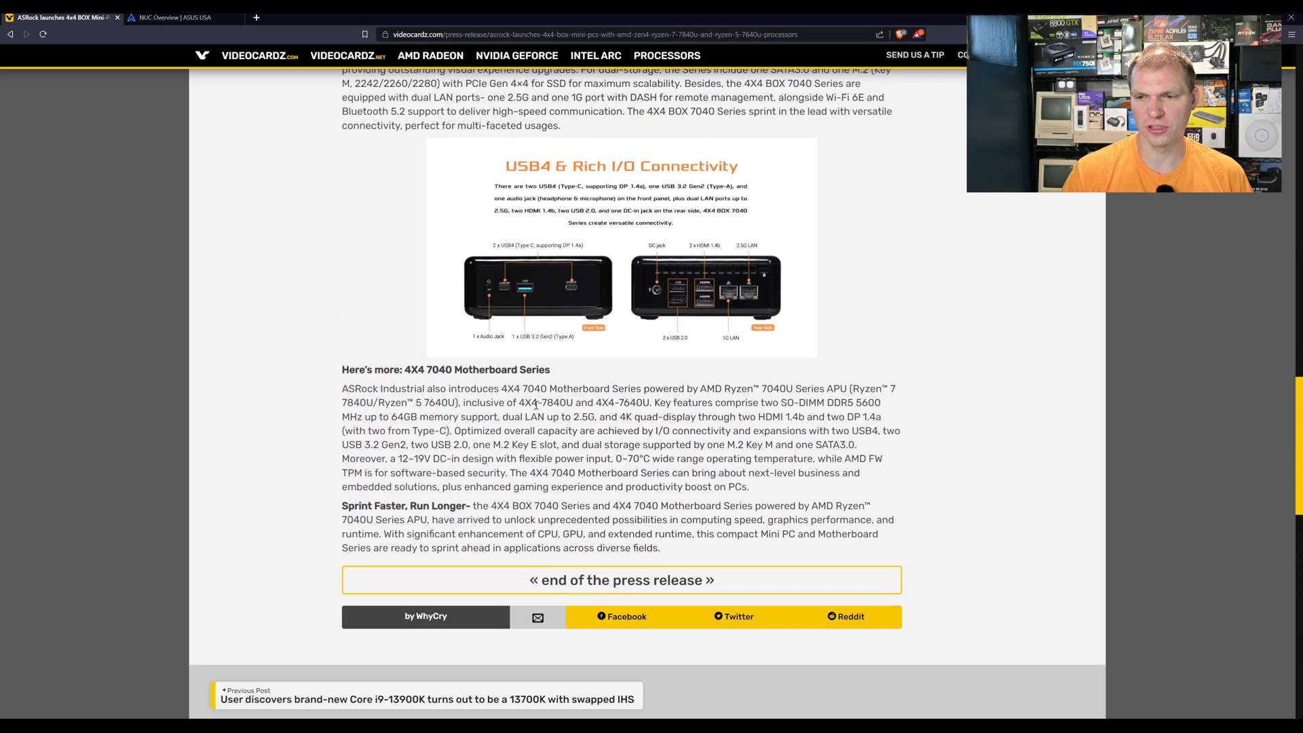
scroll(up, 3)
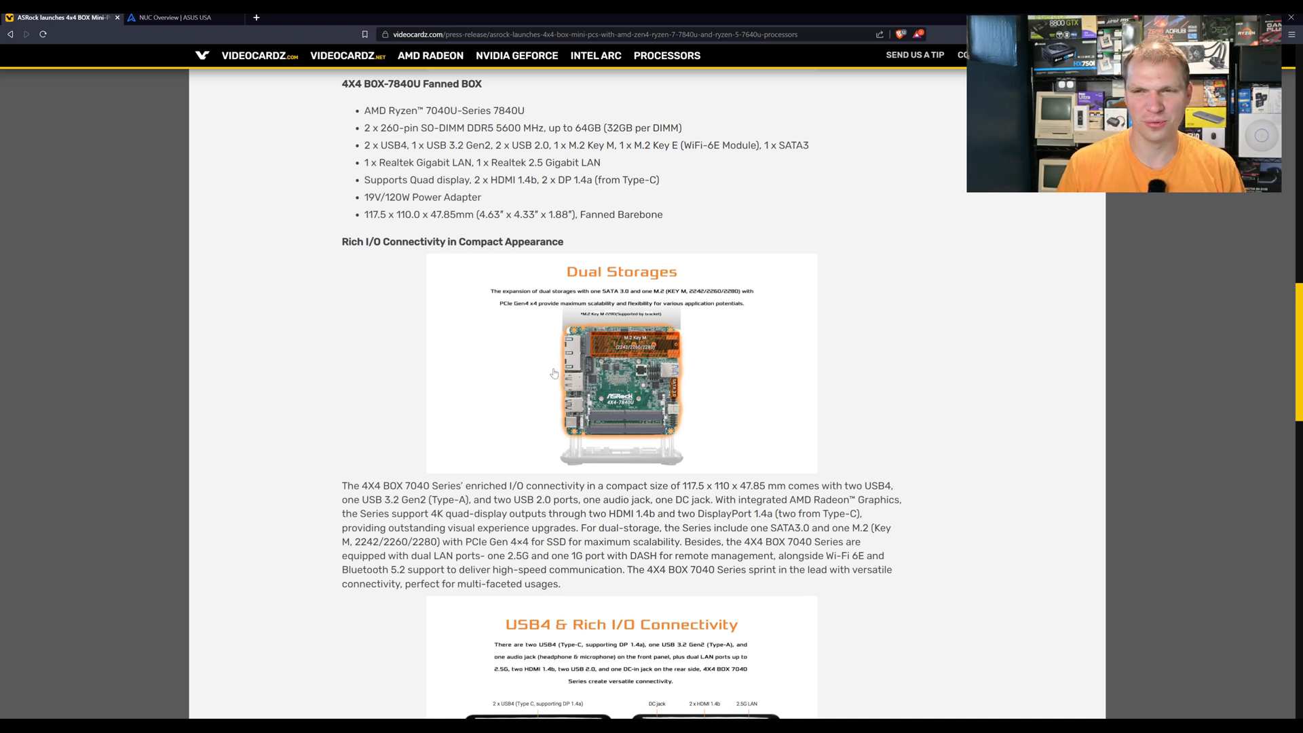
mouse_move(852, 266)
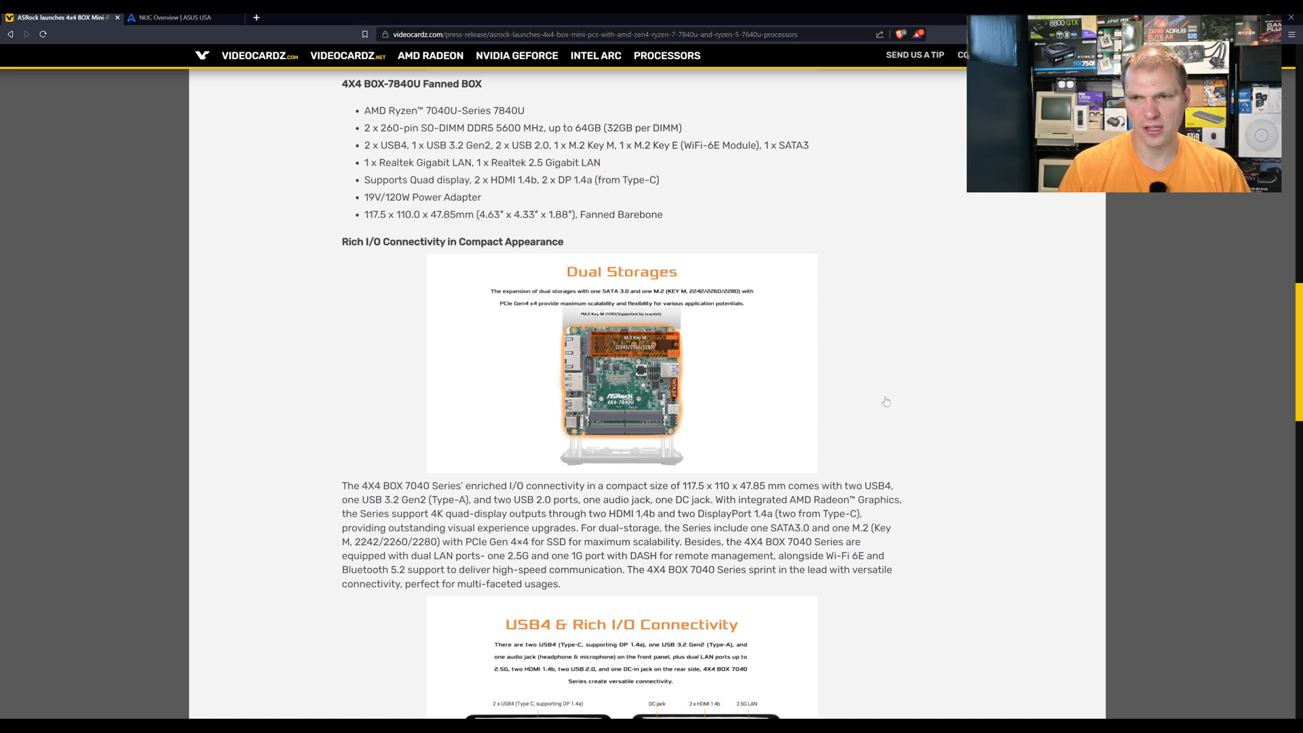
scroll(up, 3)
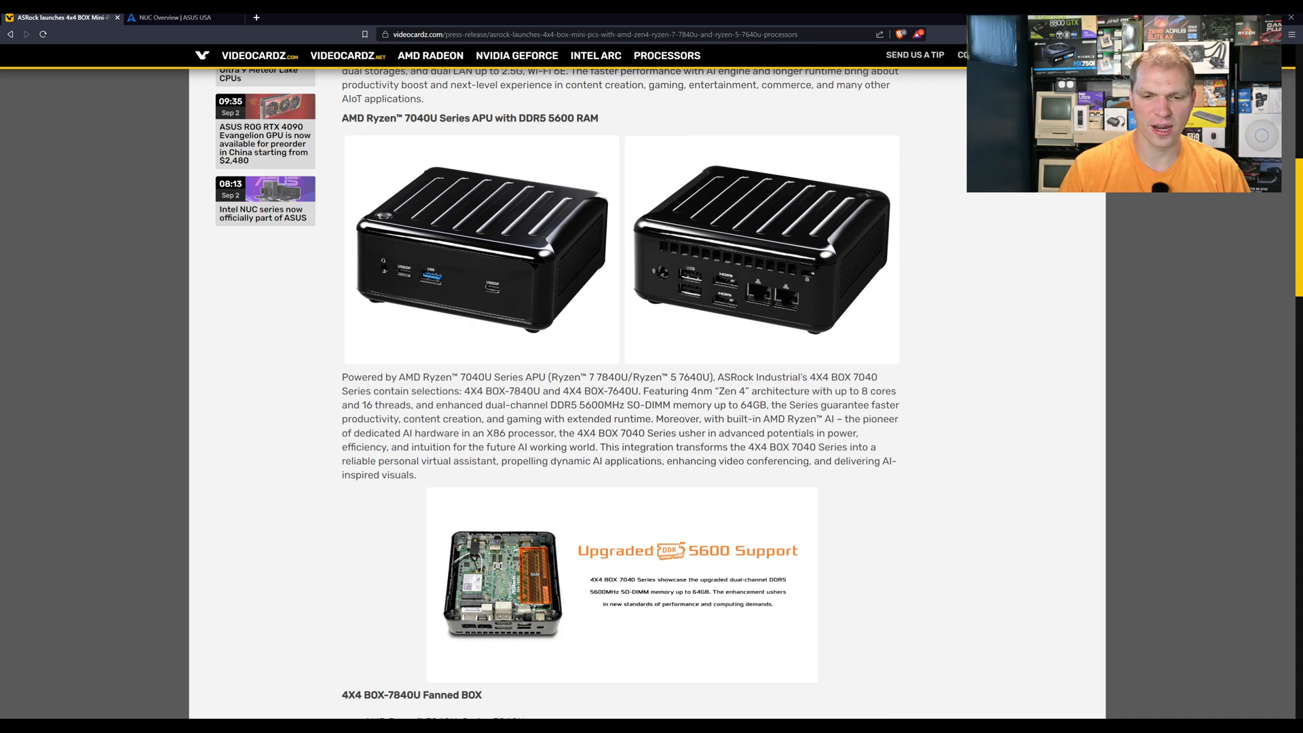
mouse_move(323, 676)
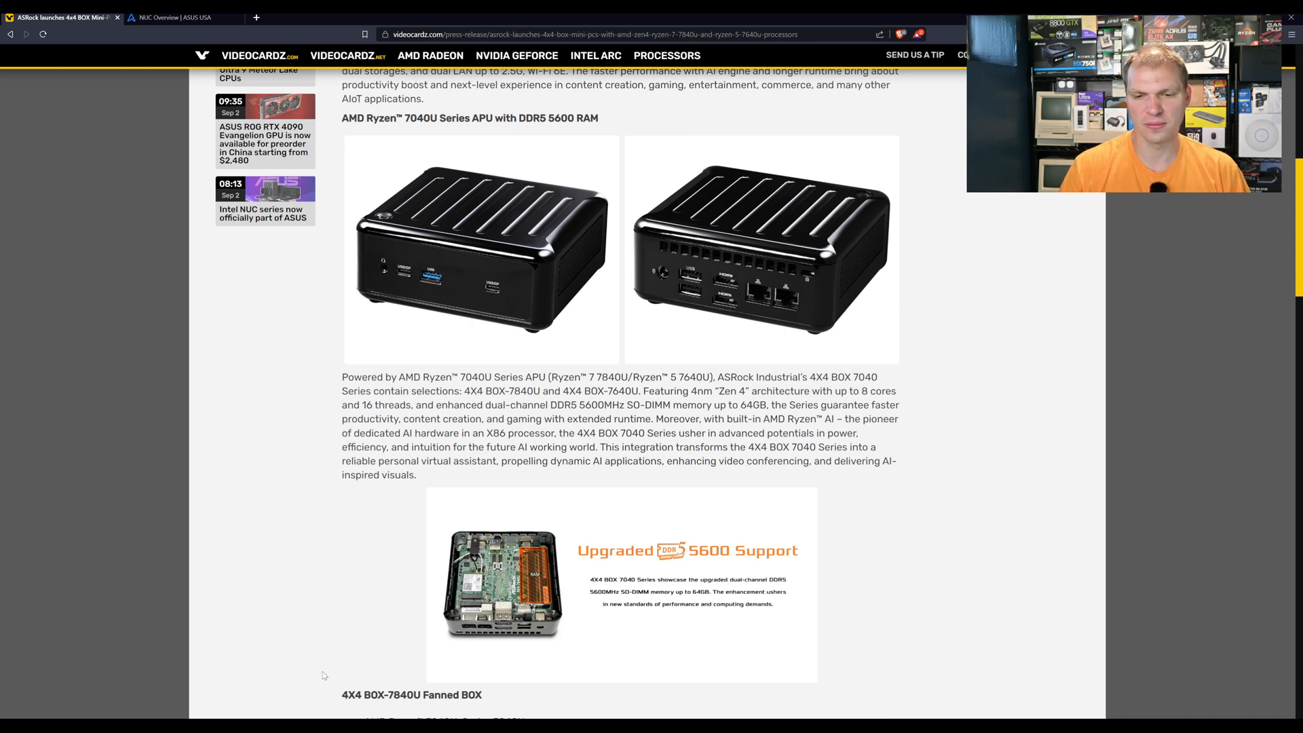